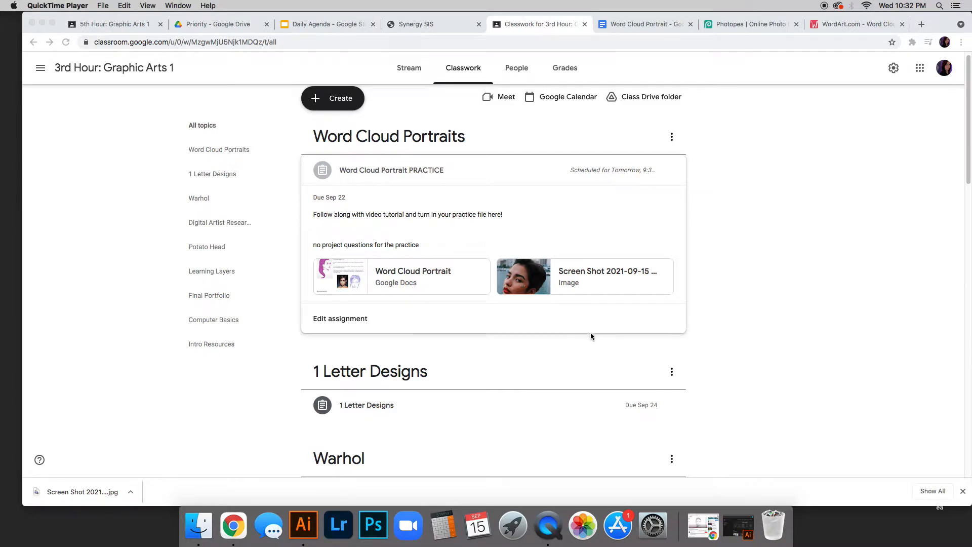
mouse_move(580, 329)
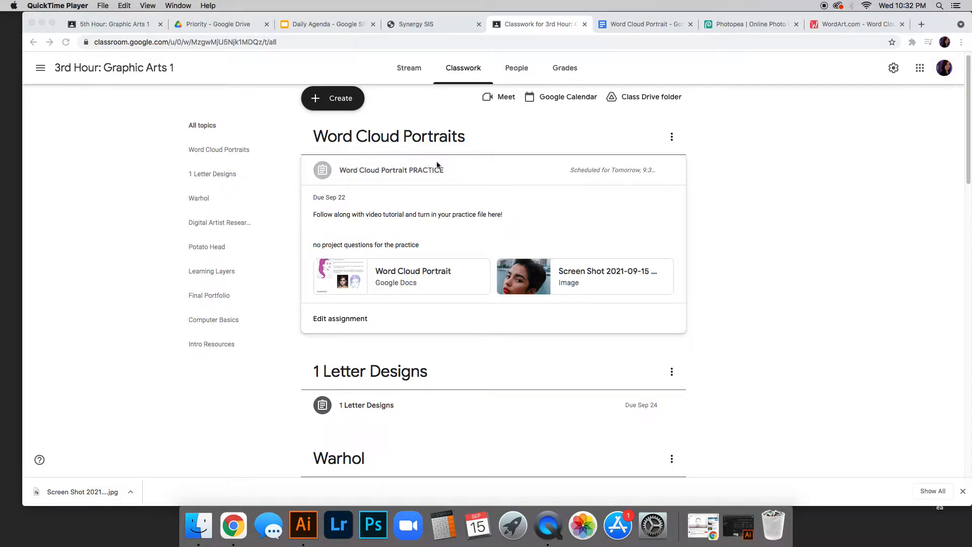
mouse_move(649, 177)
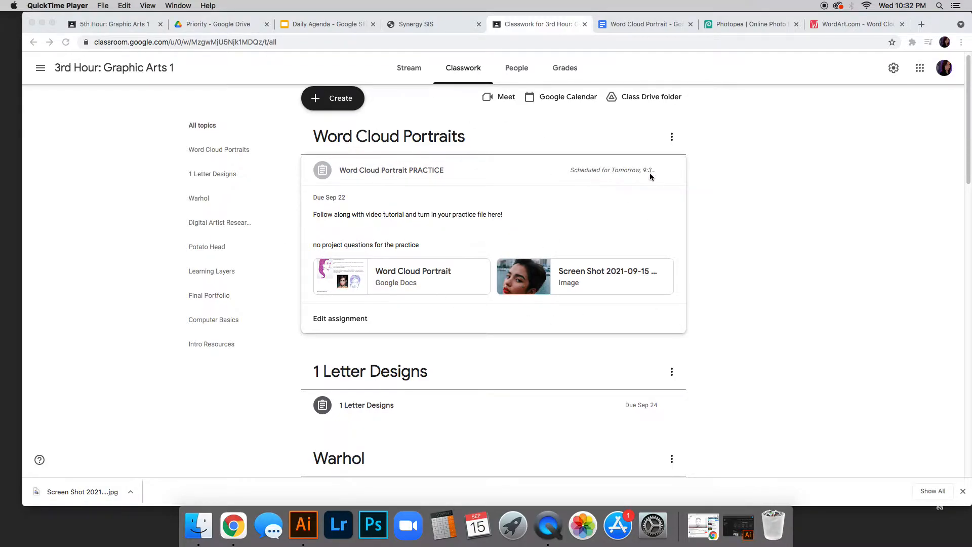
mouse_move(400, 316)
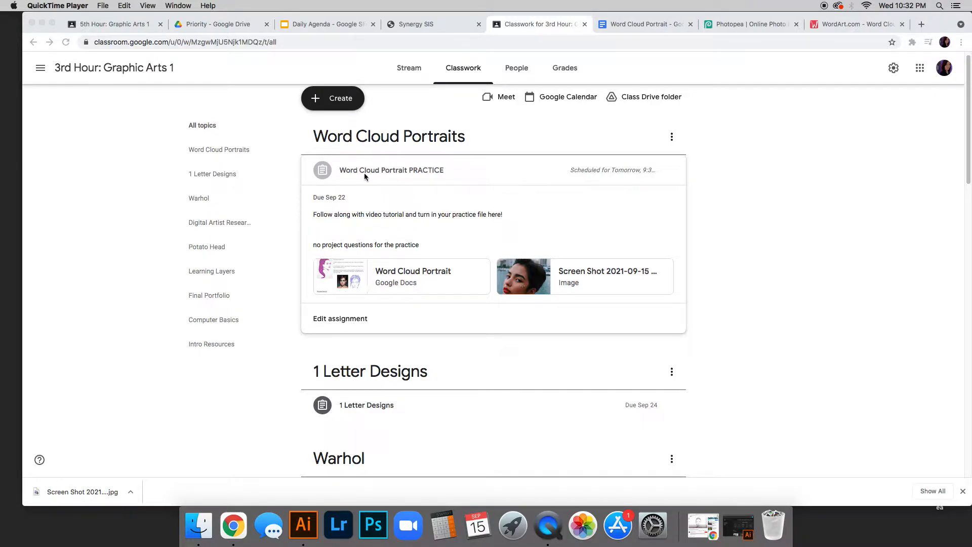
mouse_move(408, 250)
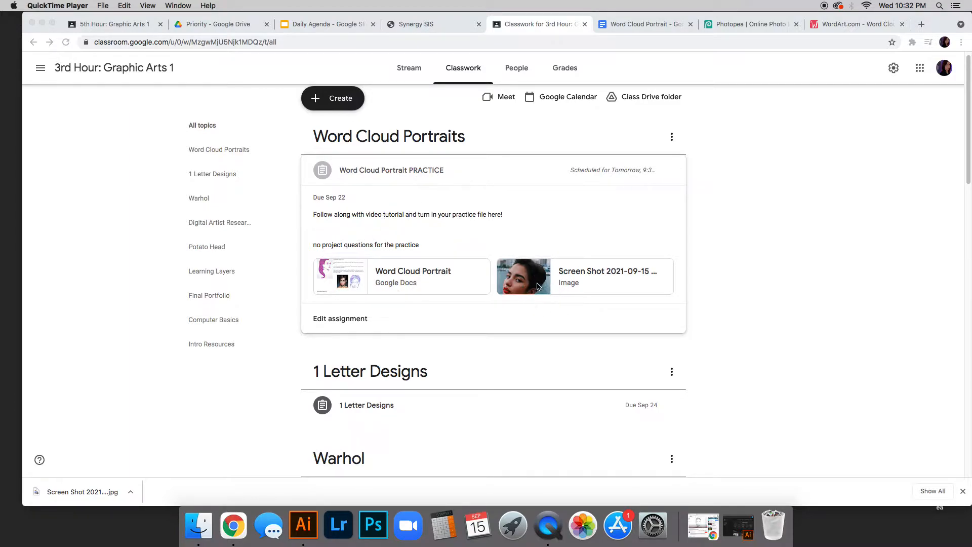
mouse_move(303, 282)
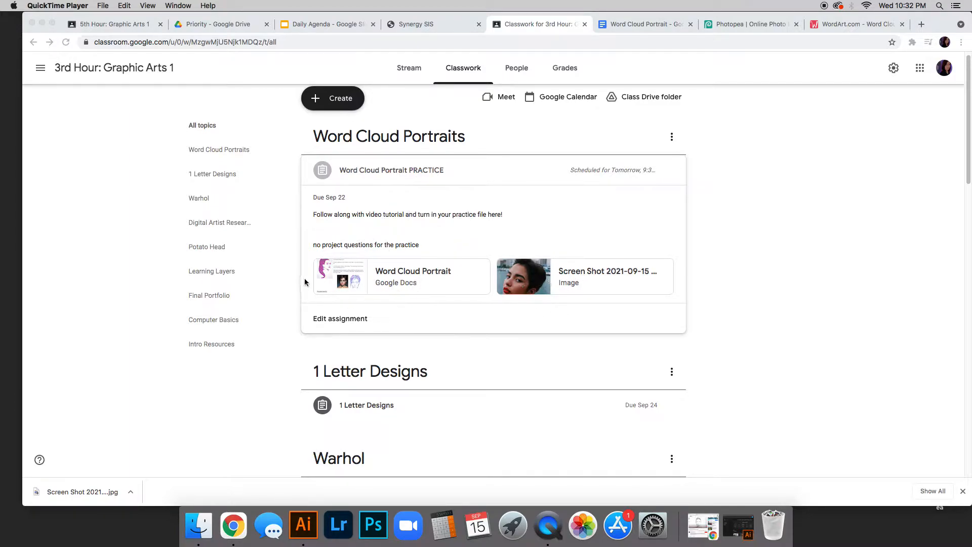
Change 'You will choose 2 photos' to 1 photo in the Word Cloud Portrait doc, then return to Classroom.
click(644, 25)
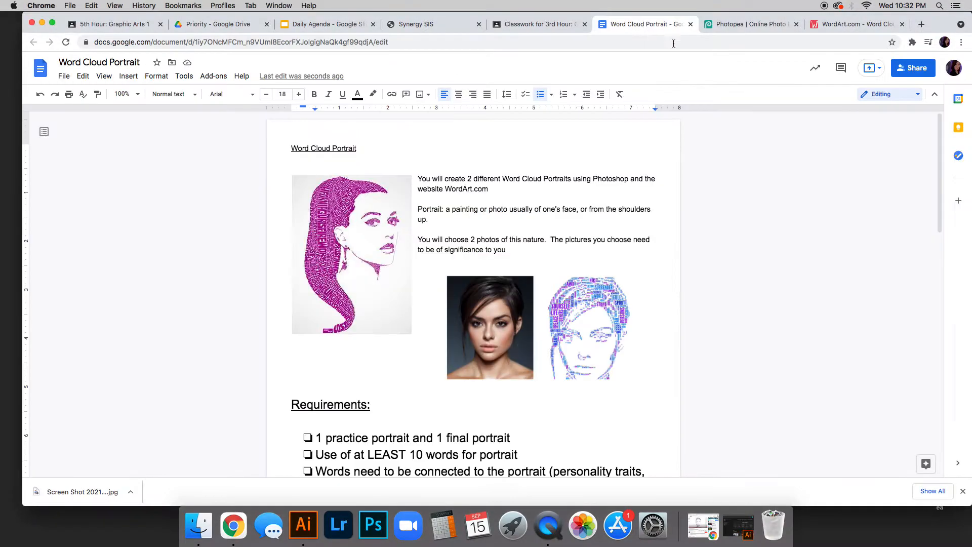
mouse_move(444, 226)
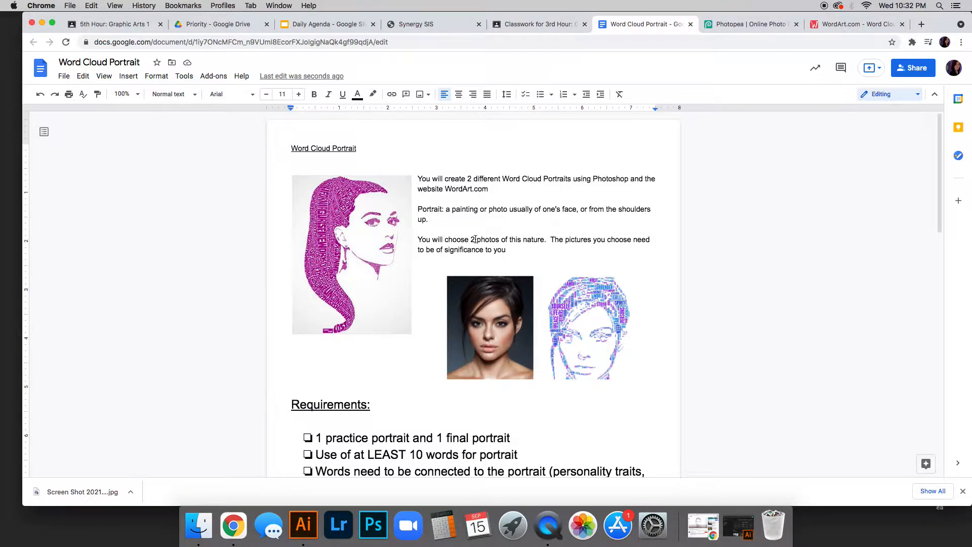
text(1)
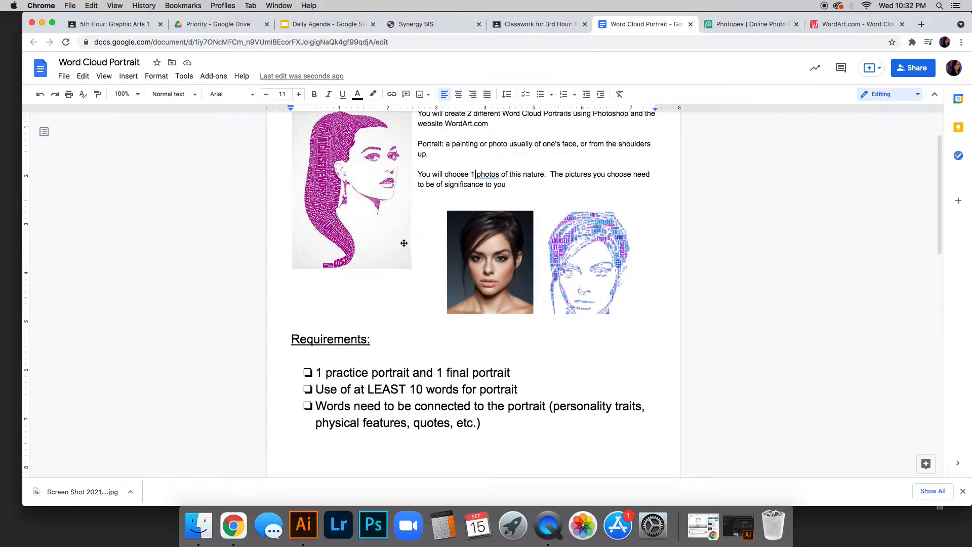
scroll(down, 3)
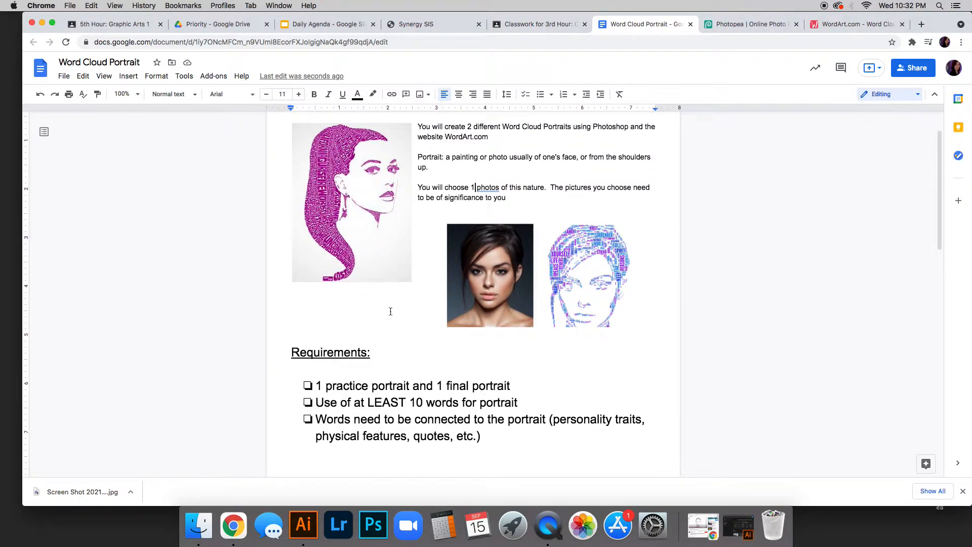
scroll(down, 3)
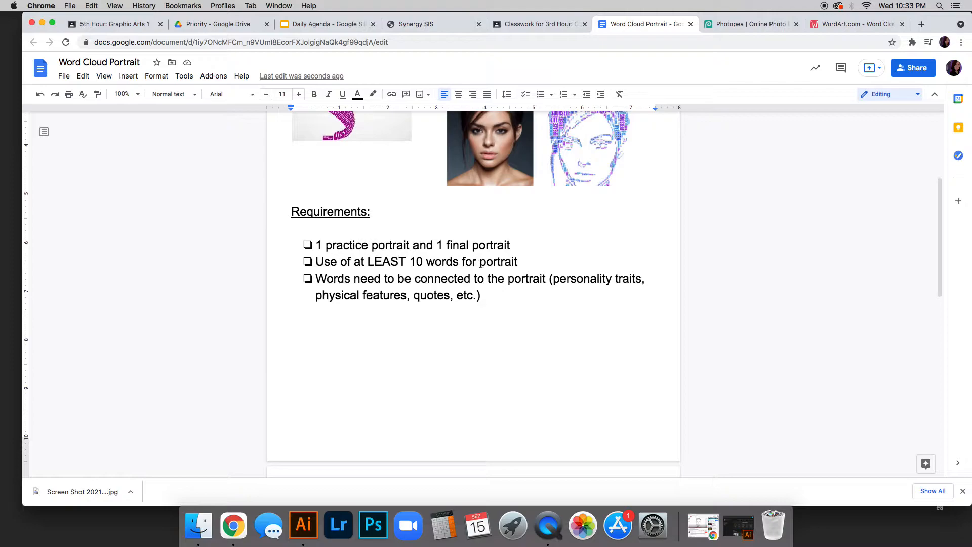
mouse_move(391, 272)
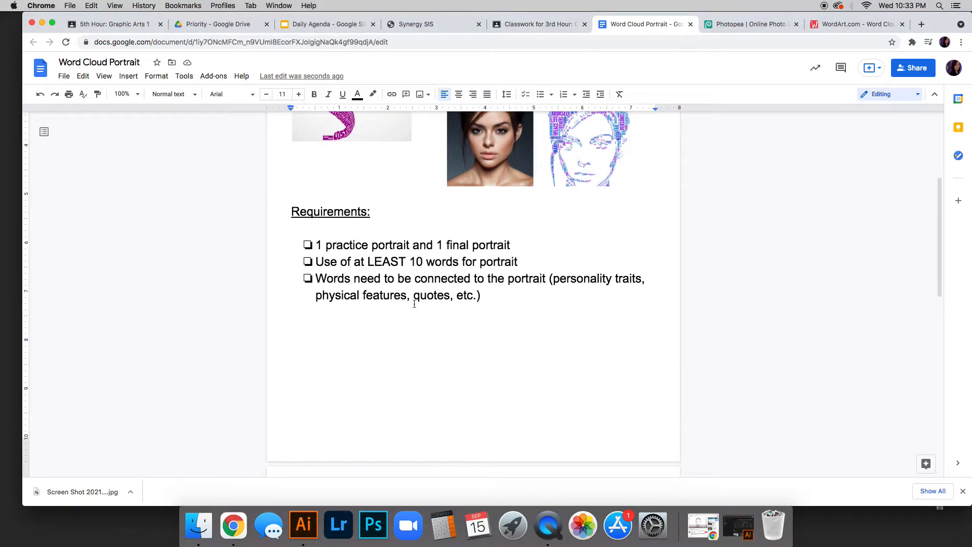
mouse_move(574, 327)
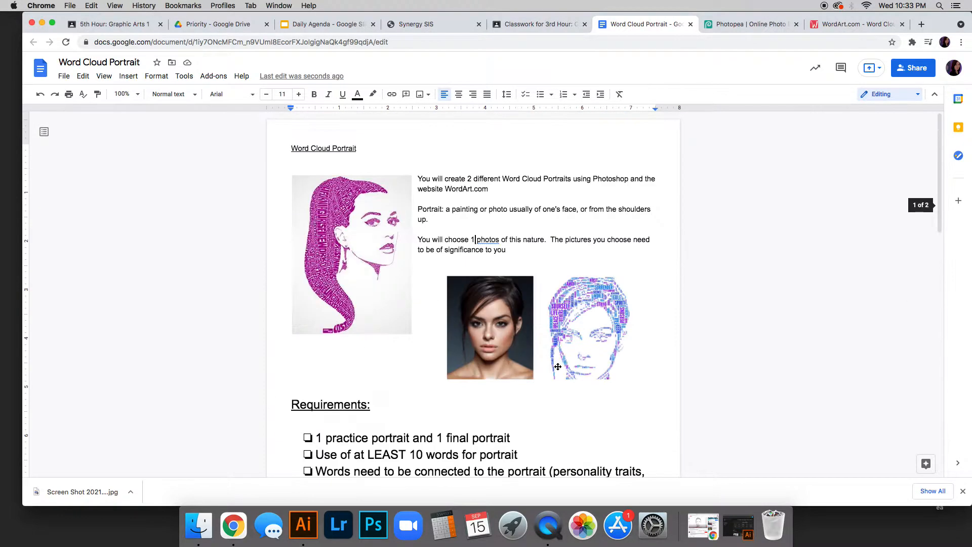
click(538, 24)
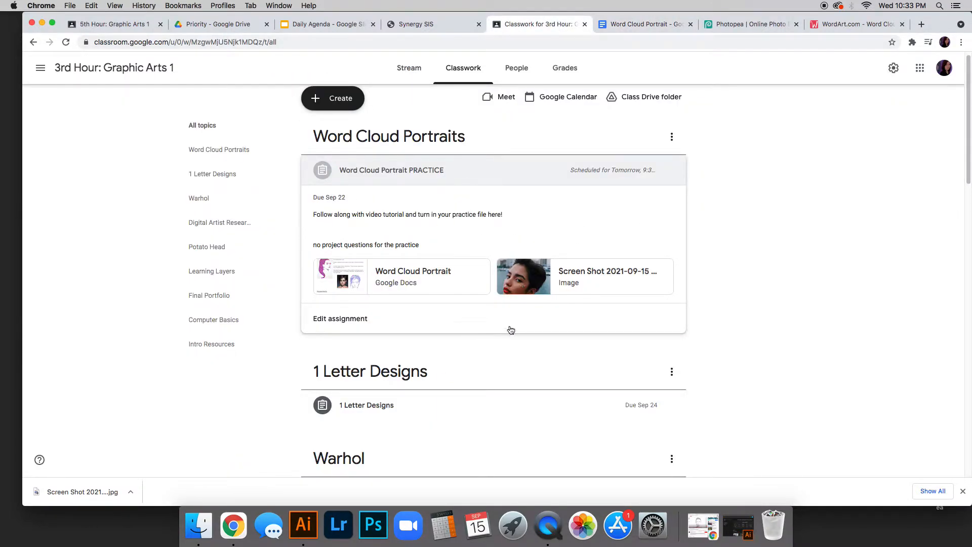
mouse_move(523, 276)
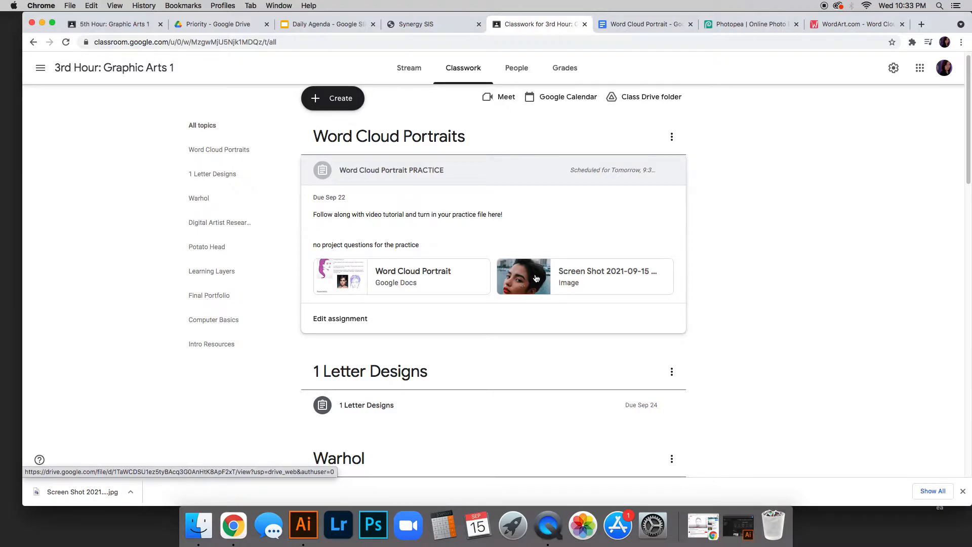
View the attached Screen Shot portrait and open Save Image As, then cancel the dialog.
click(523, 277)
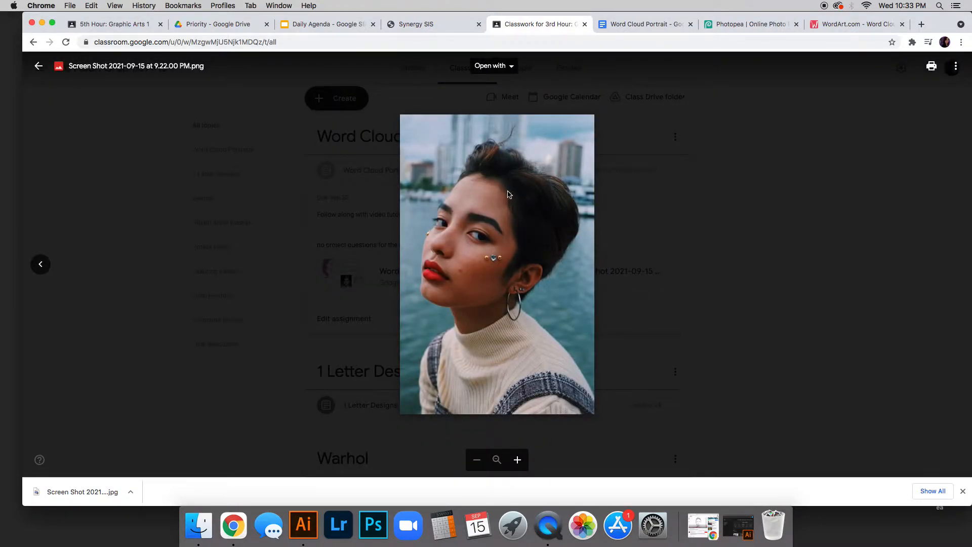
right_click(508, 195)
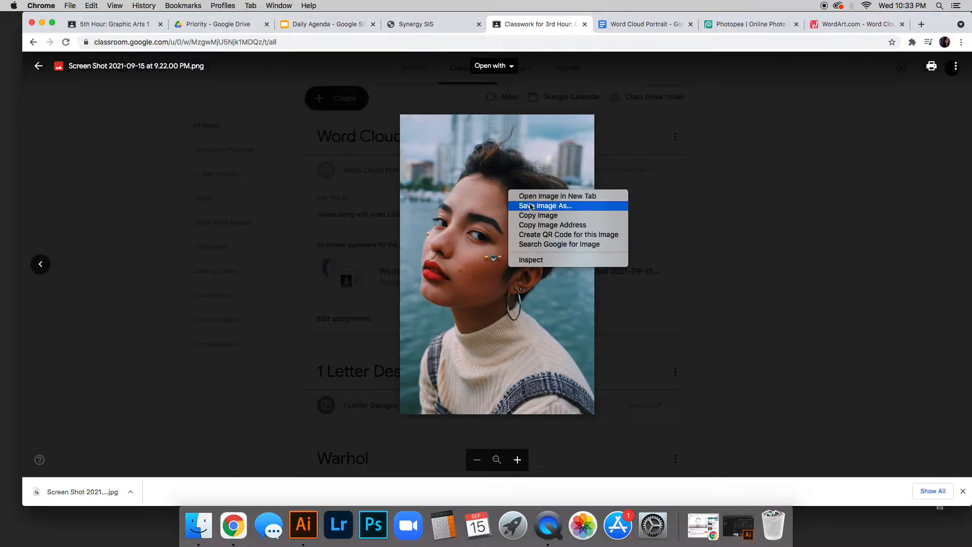
click(544, 205)
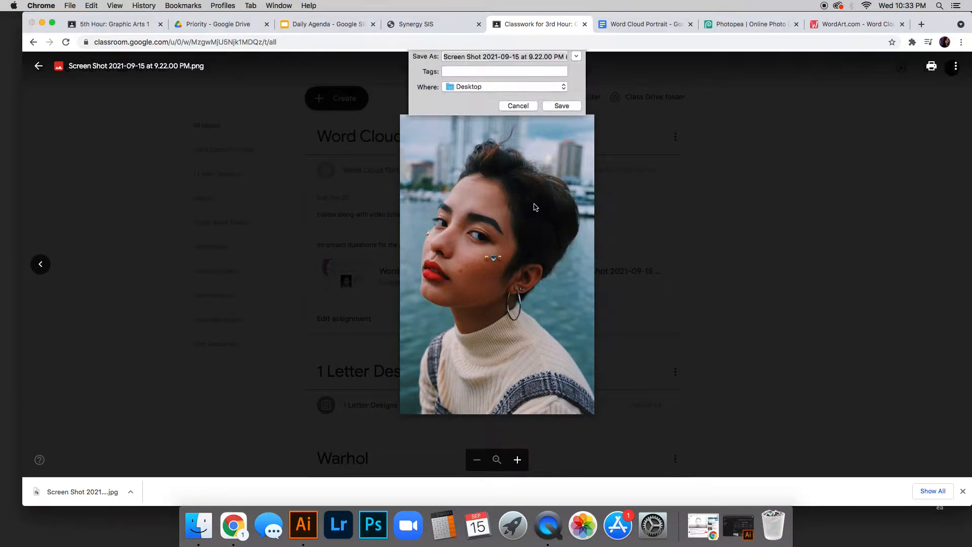
click(503, 63)
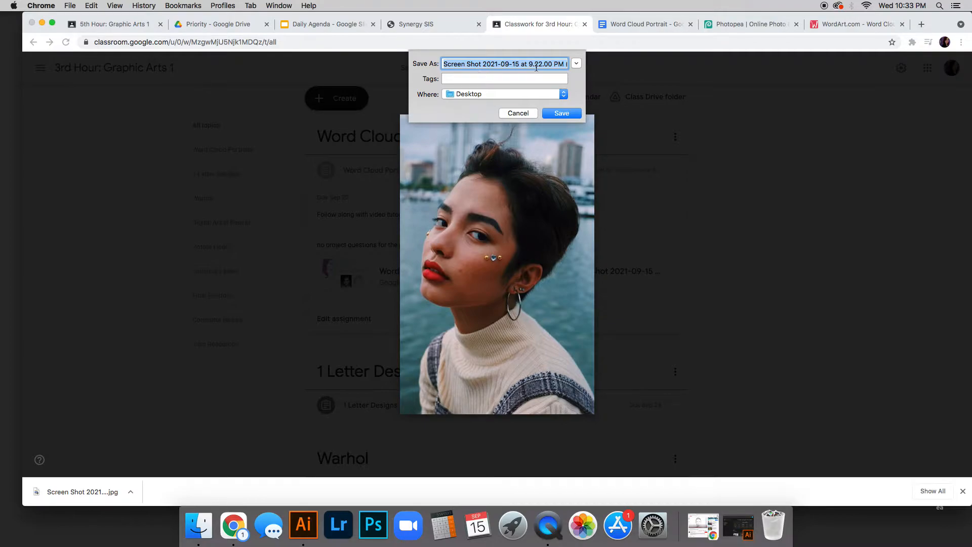
mouse_move(522, 113)
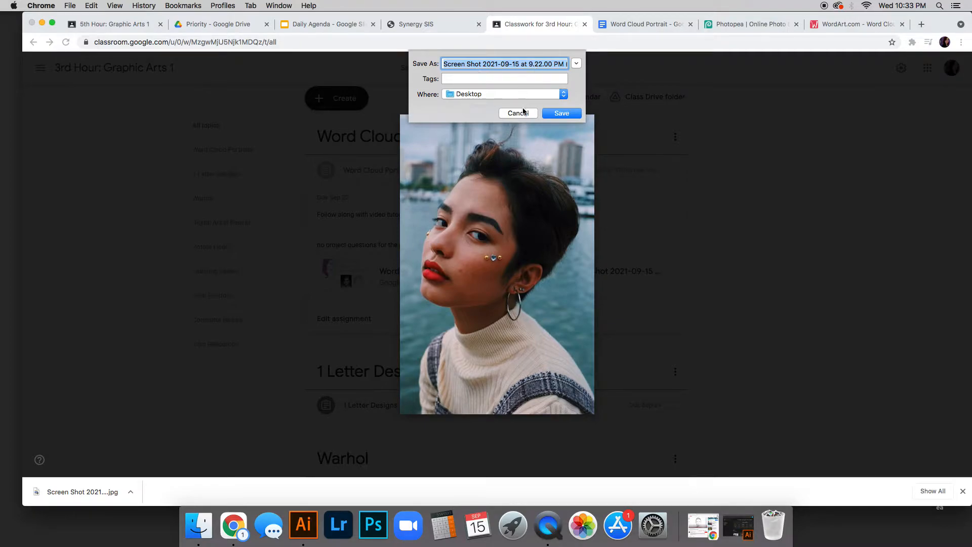
click(561, 113)
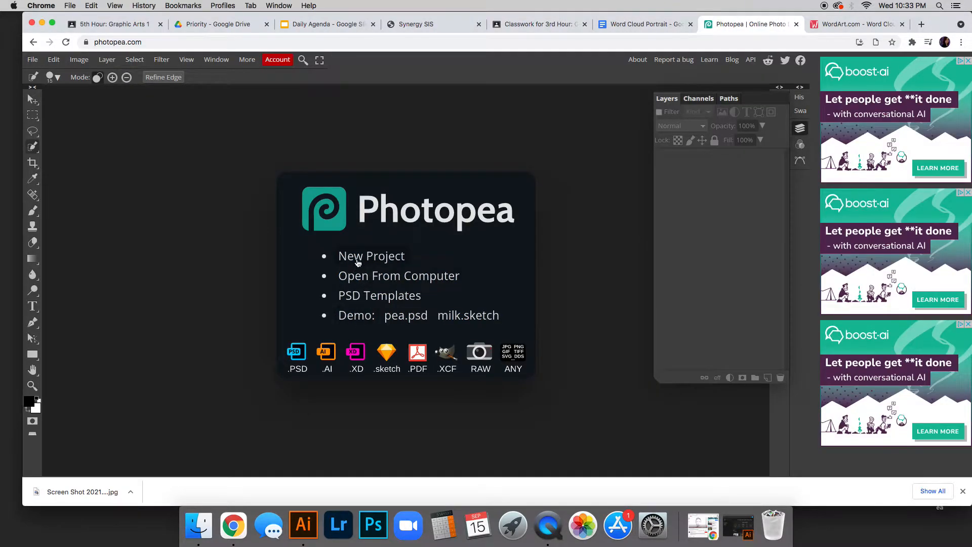
mouse_move(193, 198)
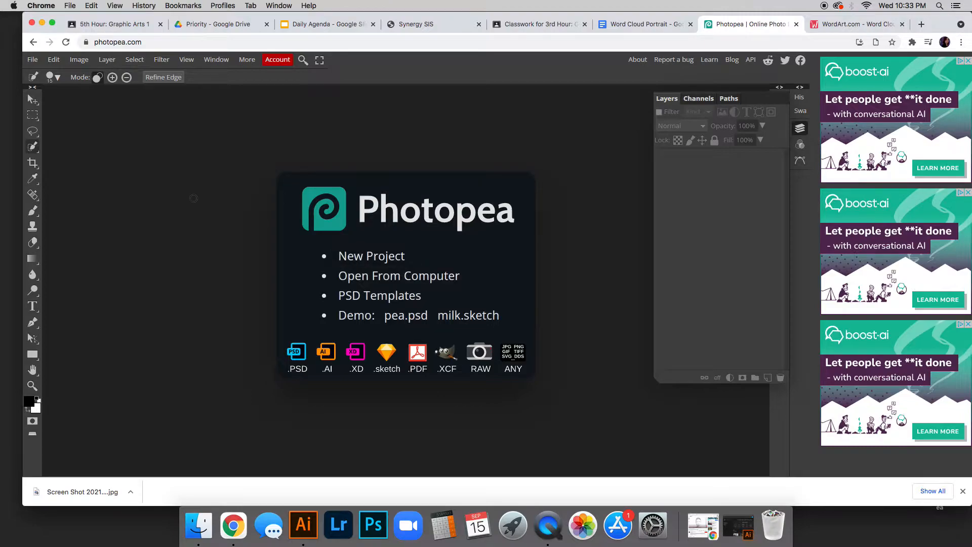
Open the portrait screenshot from the Desktop in Photopea via File > Open.
click(31, 60)
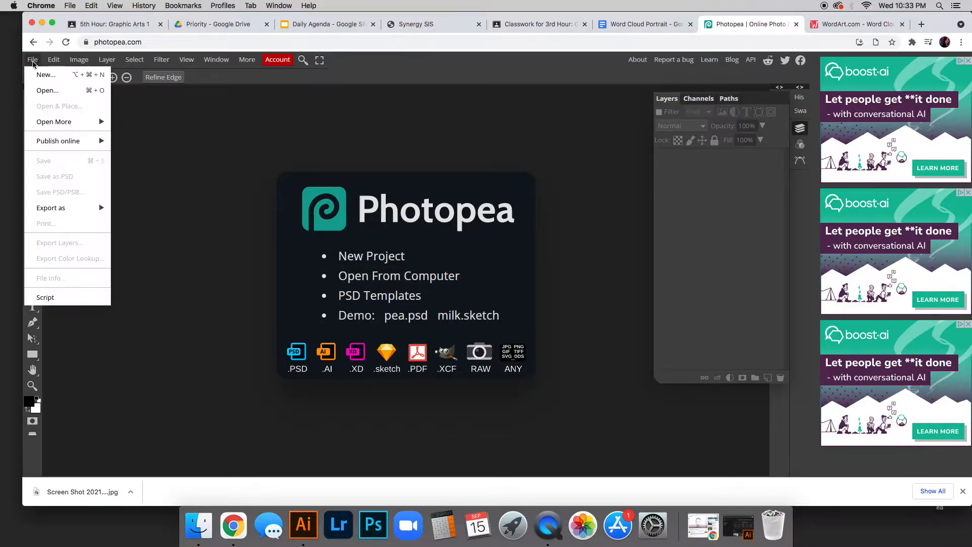
click(47, 90)
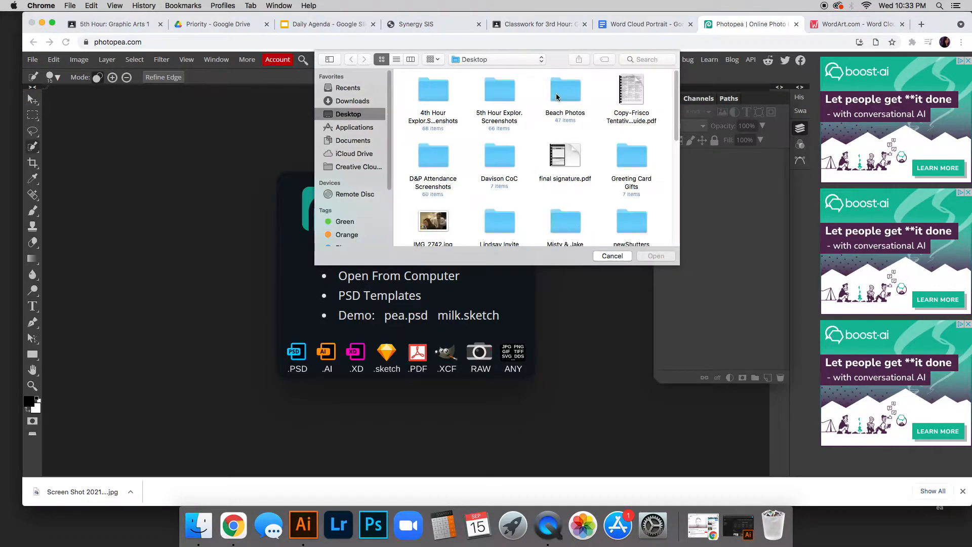
scroll(down, 3)
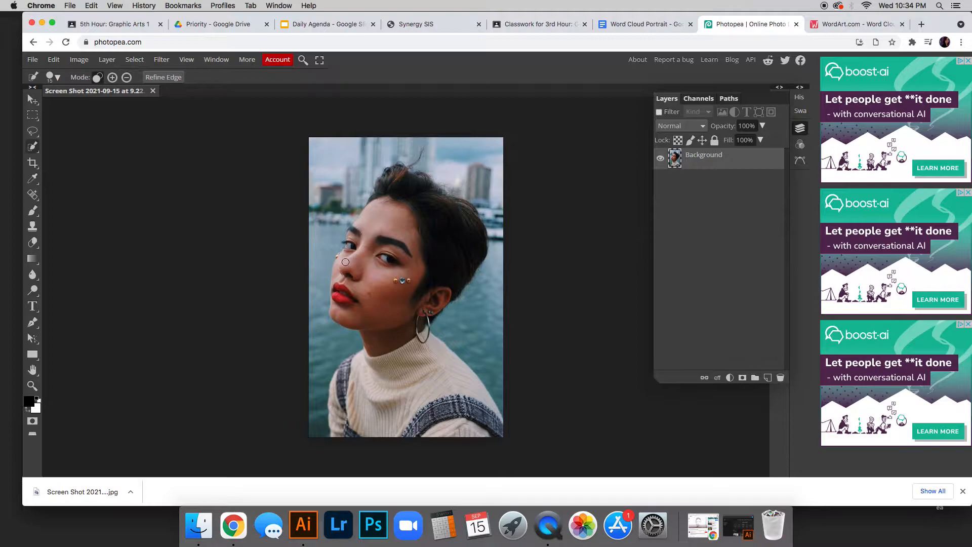
mouse_move(372, 270)
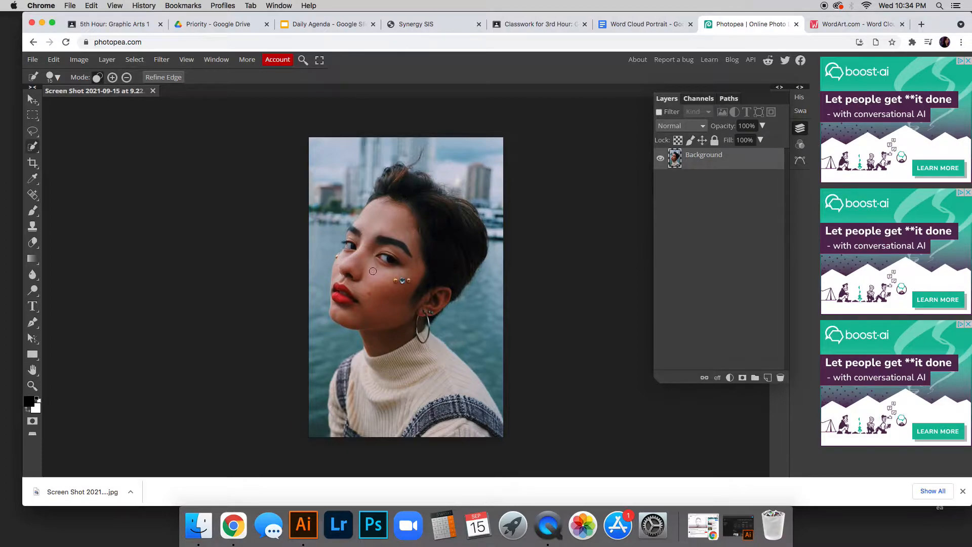
mouse_move(427, 257)
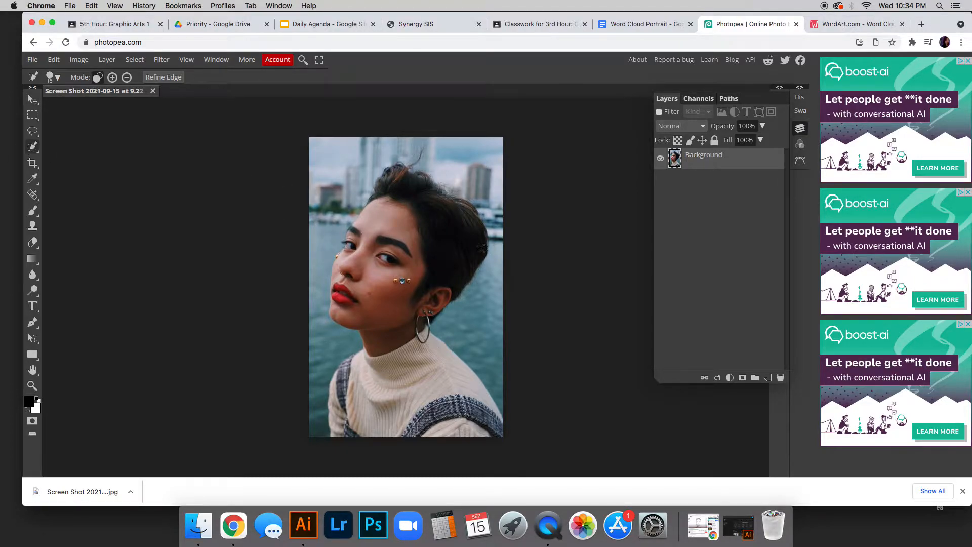
Paint a Quick Selection over the girl in the portrait.
click(428, 361)
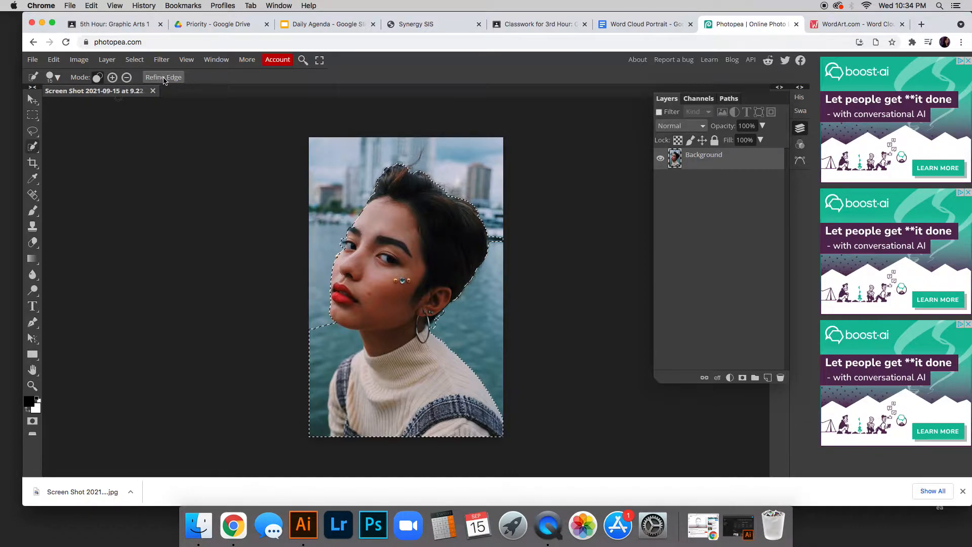
Refine the selection edges around the hair and left shoulder, outputting to a new layer.
click(164, 77)
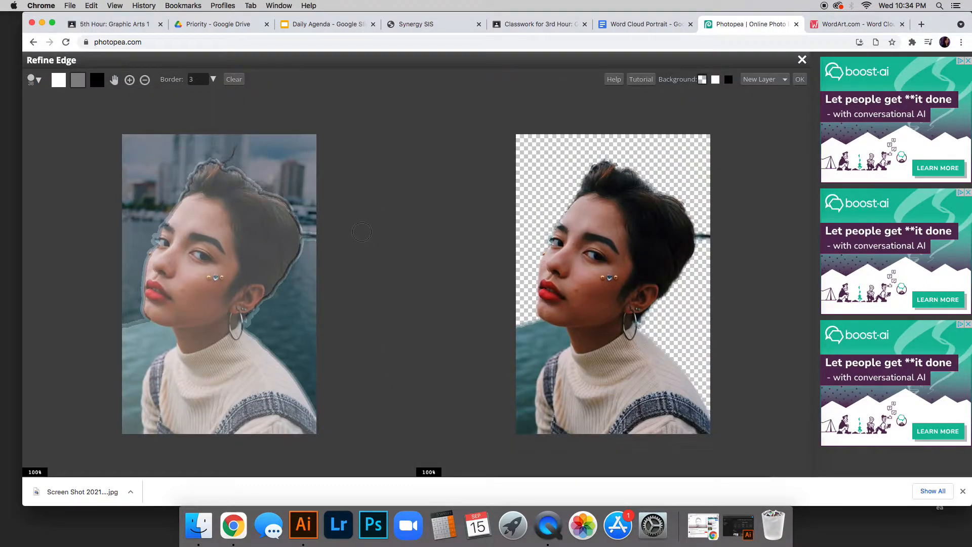
mouse_move(131, 256)
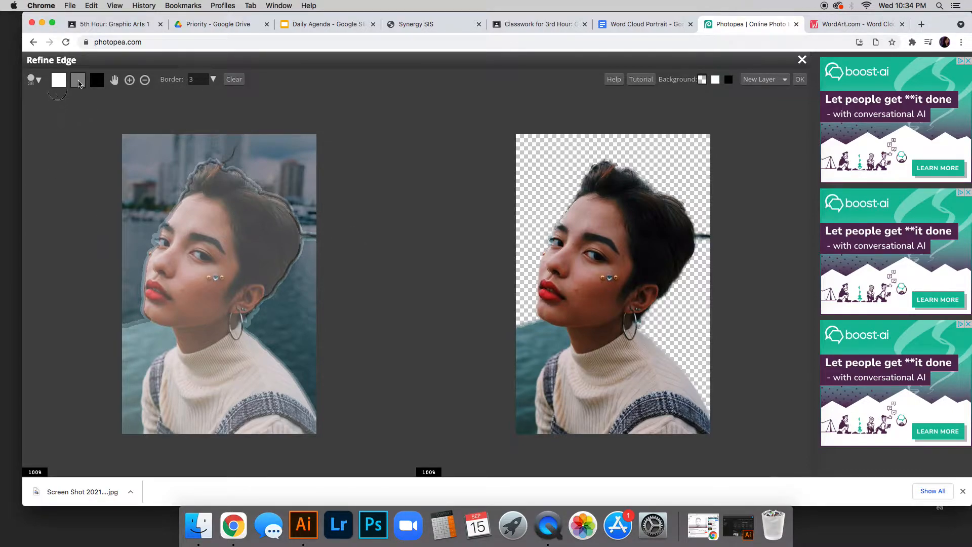
click(78, 80)
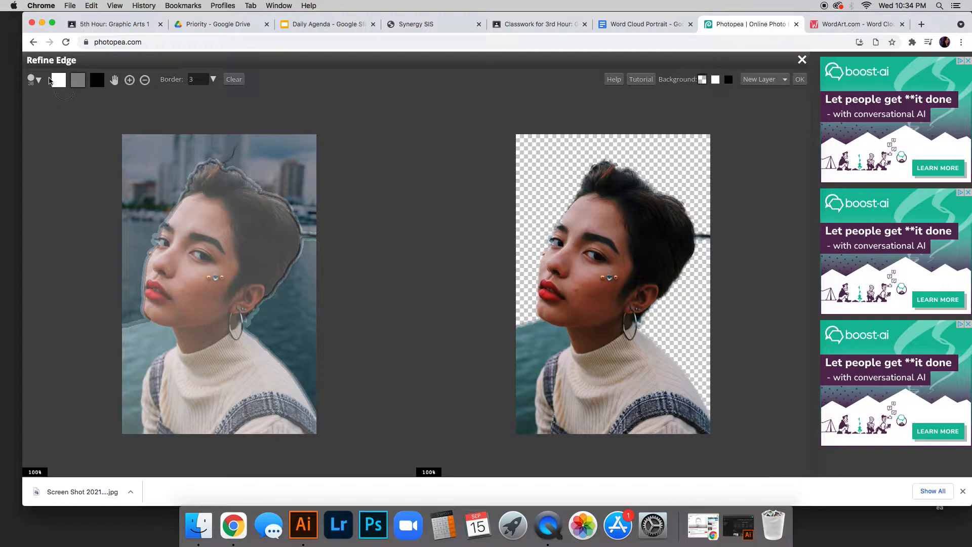
mouse_move(91, 58)
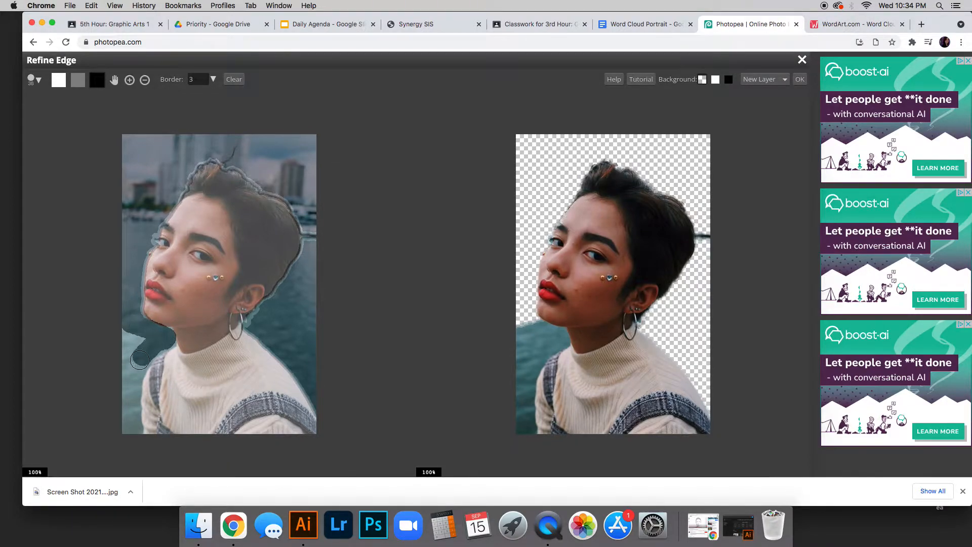
drag(140, 360, 130, 428)
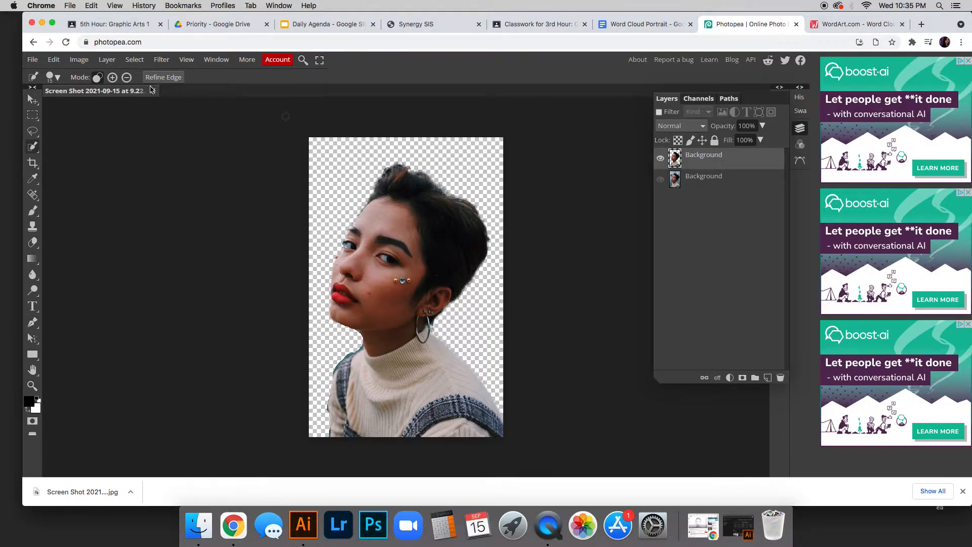
Export the cutout as a JPG at 70% quality via Save for web.
click(33, 60)
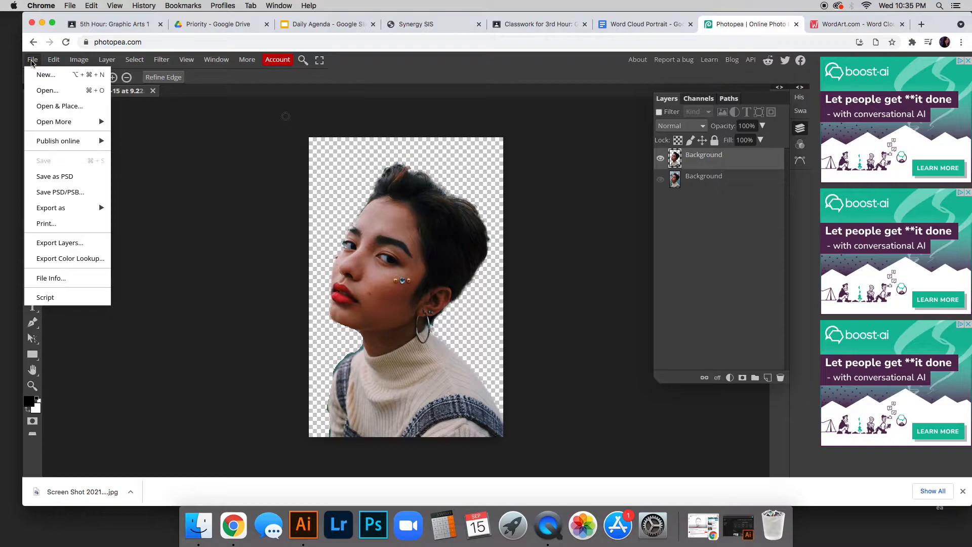
mouse_move(58, 140)
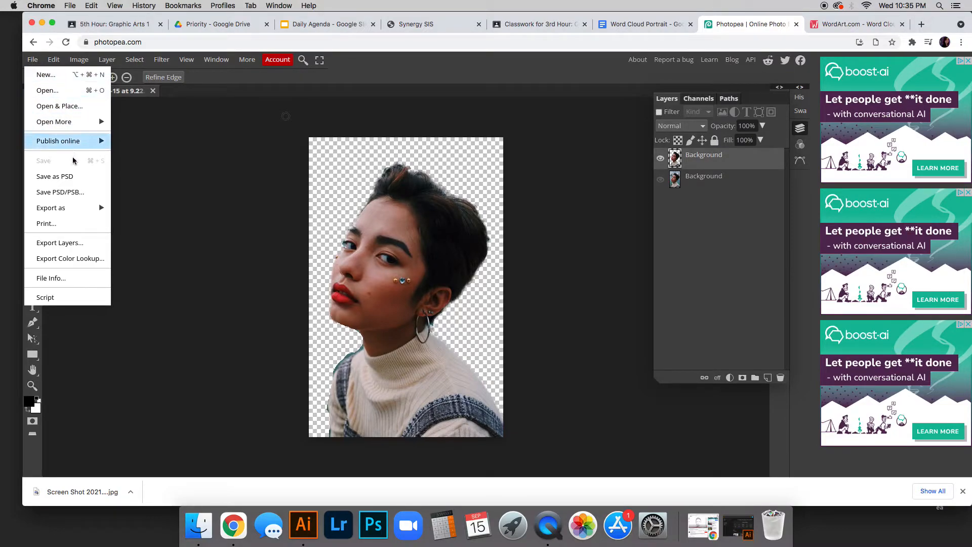
click(50, 208)
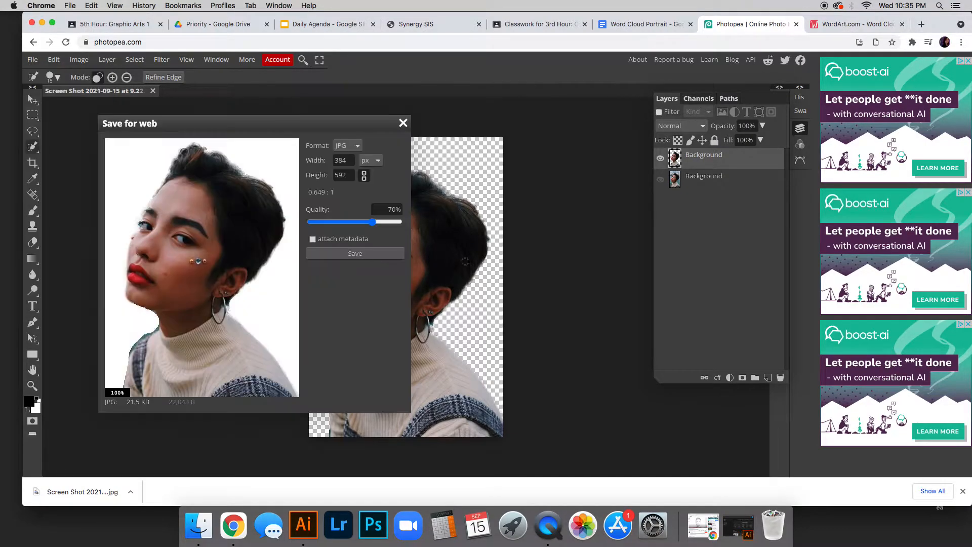
click(355, 253)
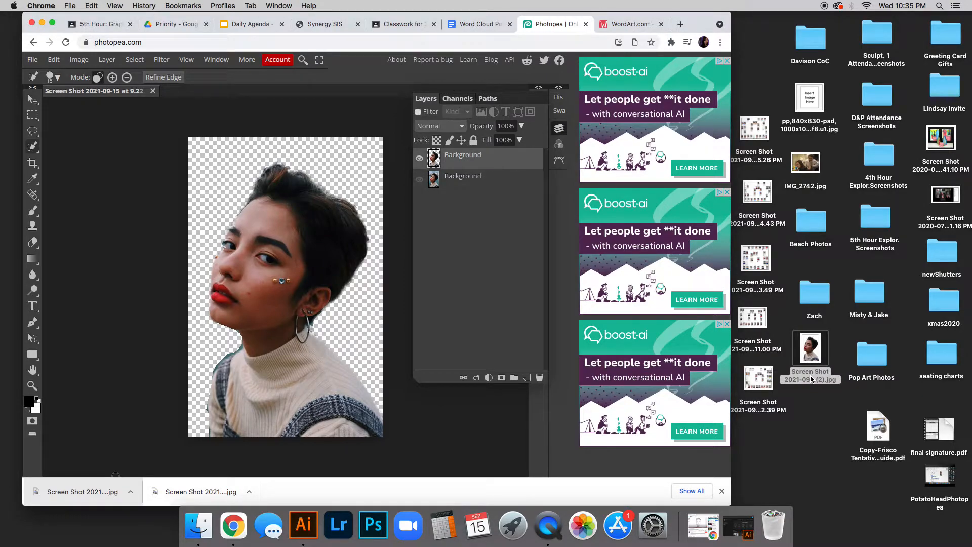
Locate the saved cutout JPG on the Desktop and bring up its options.
right_click(810, 348)
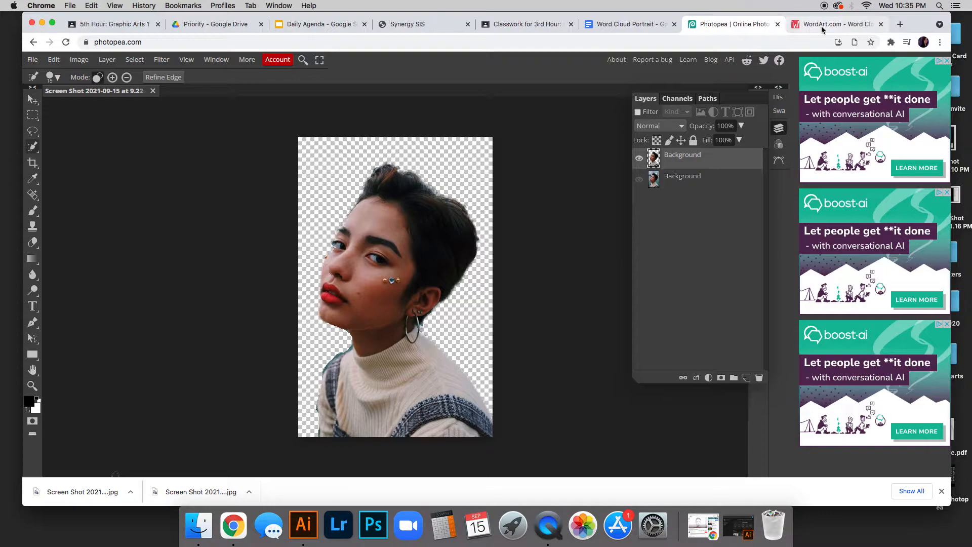
Open the WordArt.com editor with CREATE NOW.
click(834, 25)
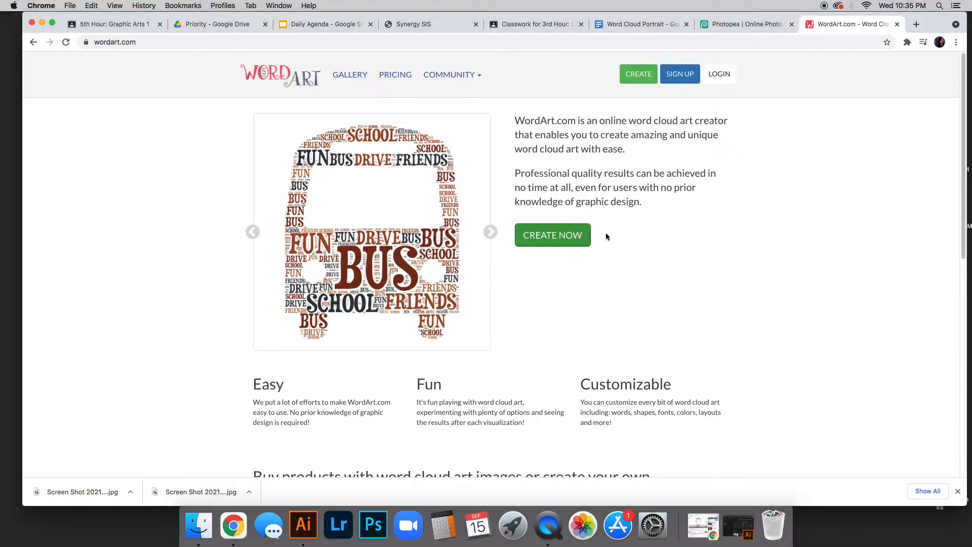
click(551, 235)
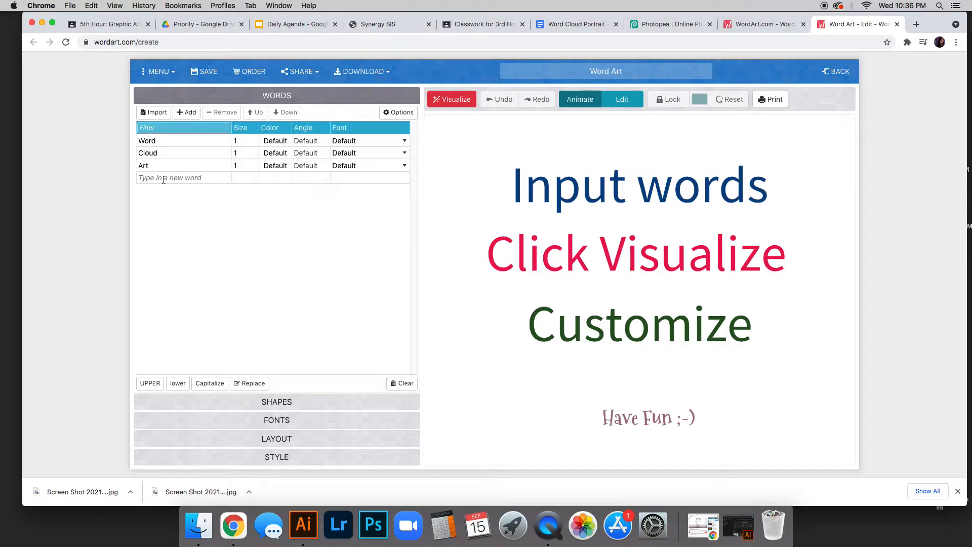
Type Girl, Hey, Happy, Kind, Brunette, sister and pizza into the Words list.
click(182, 177)
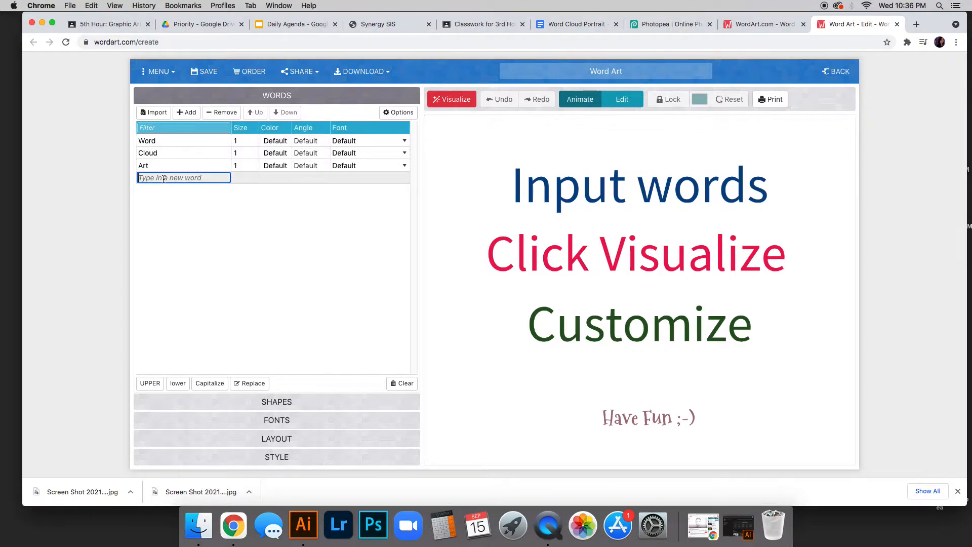
text(Girl)
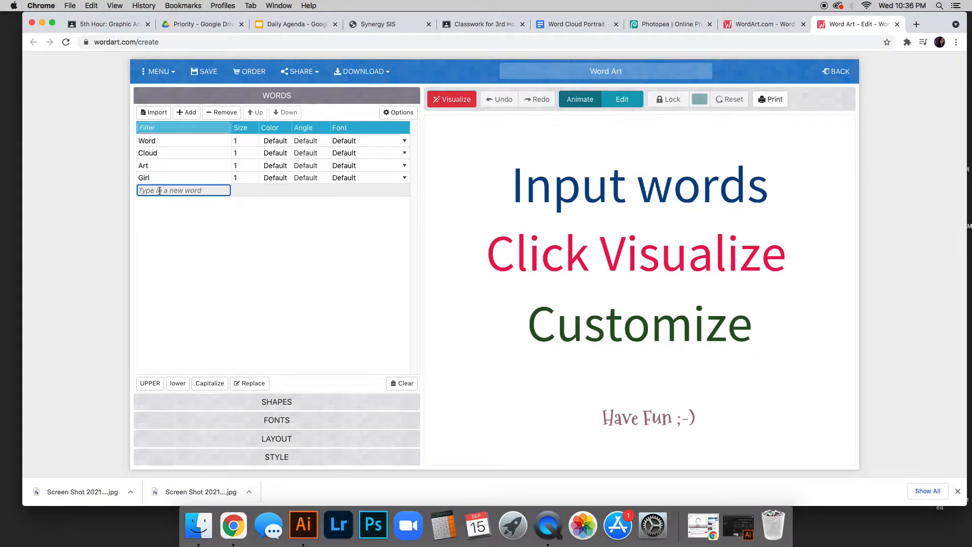
text(Hey)
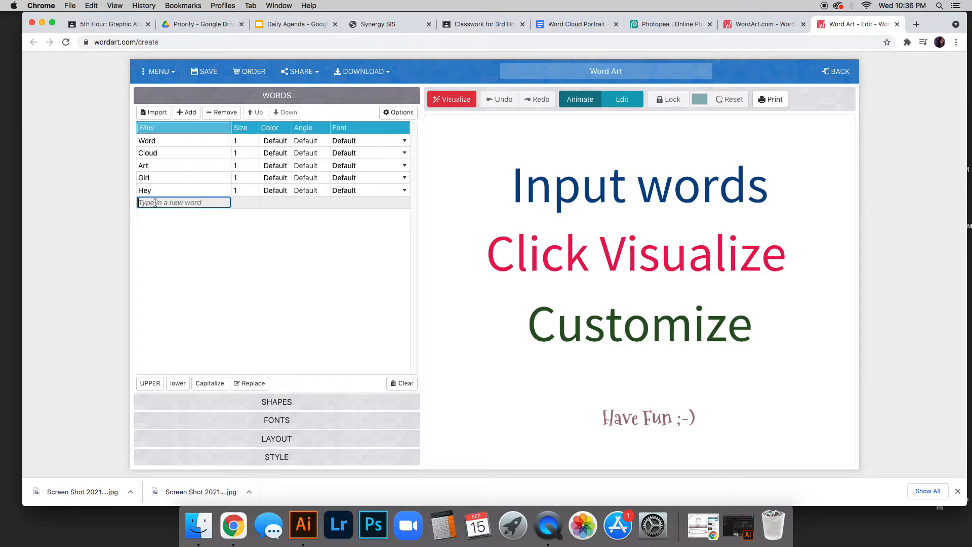
text(Happy)
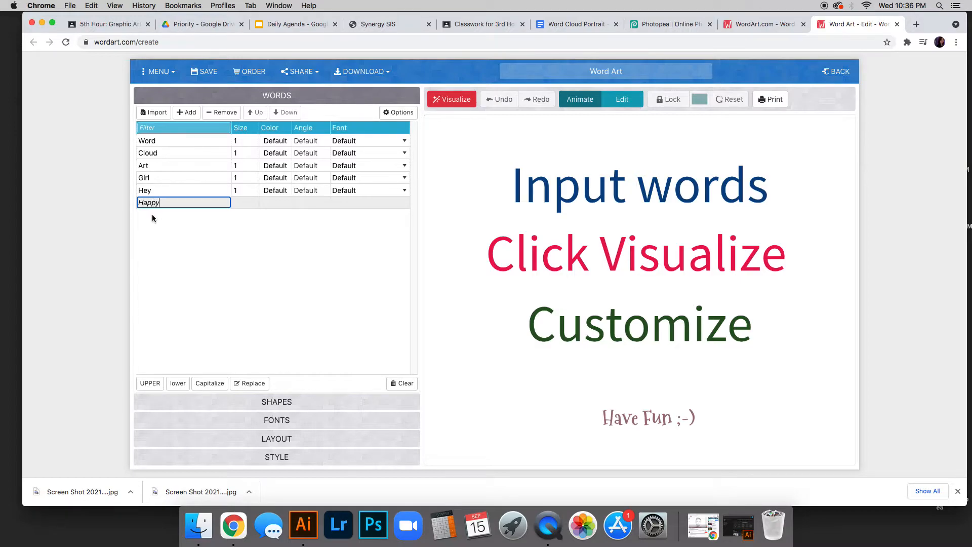
text(Kind)
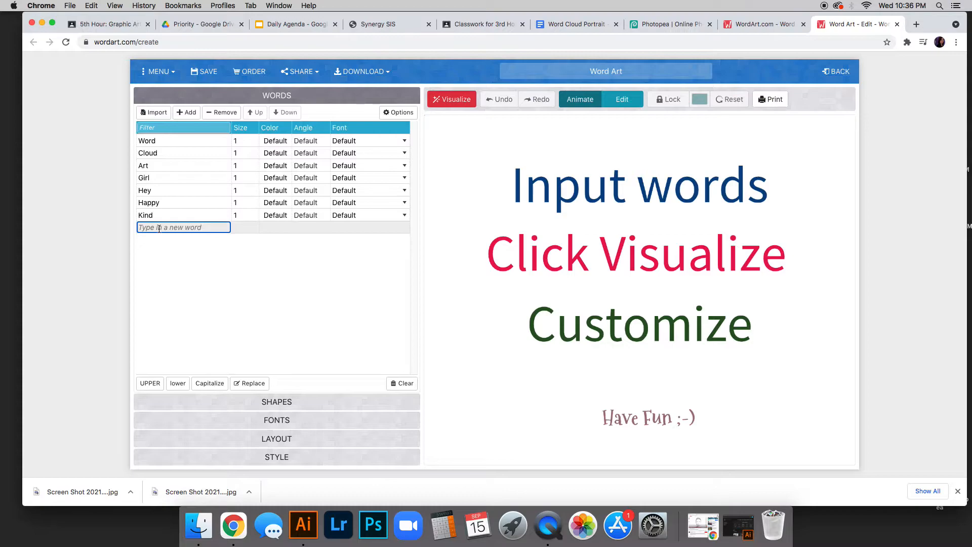
text(Brunette)
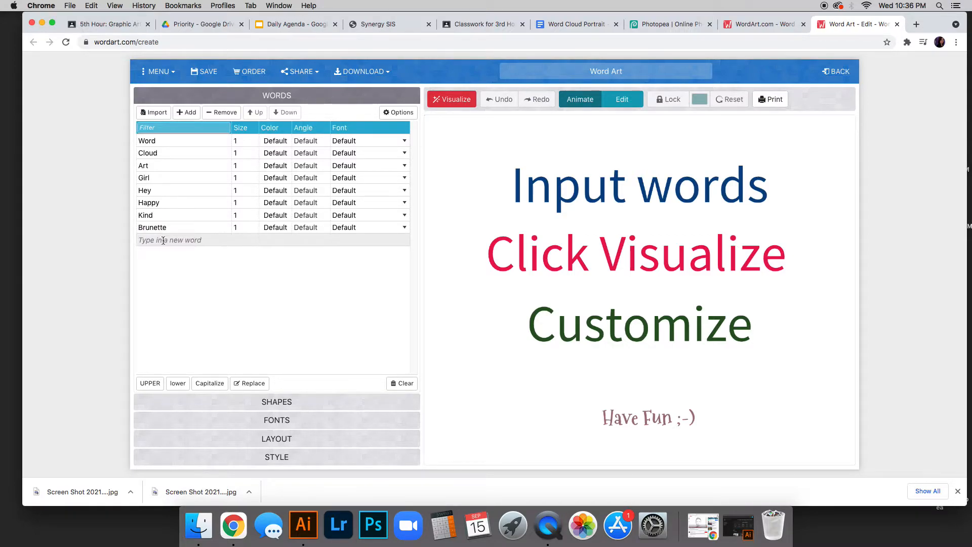
text(sister)
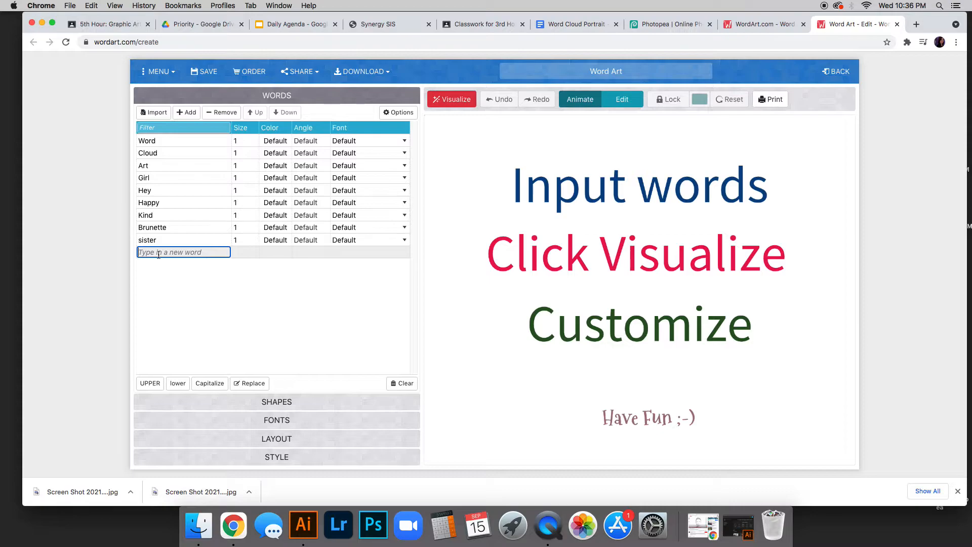
text(pizza)
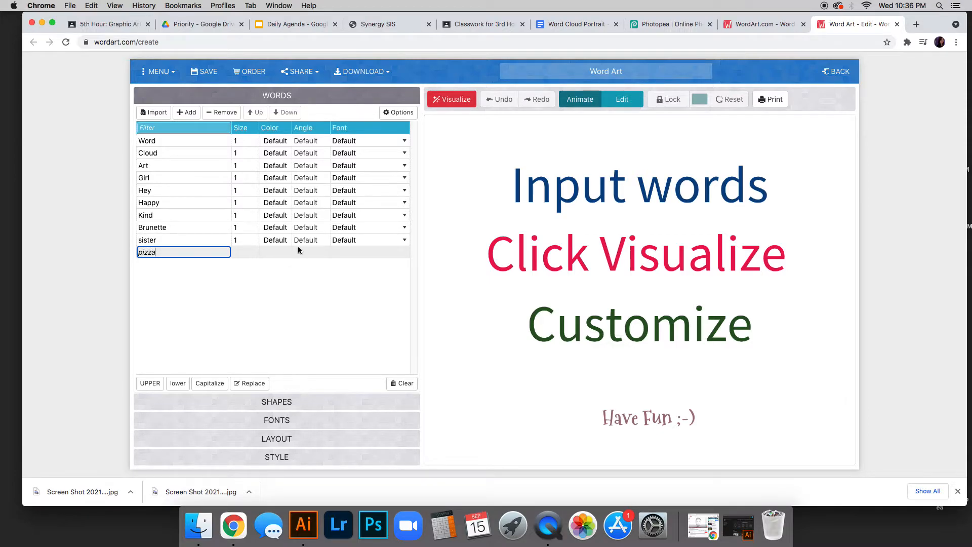
mouse_move(363, 359)
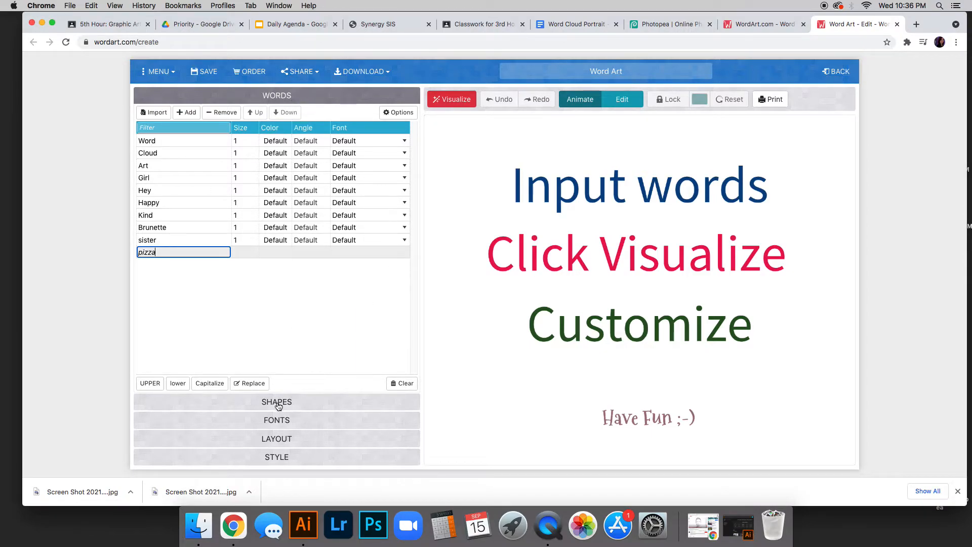
Load the girl cutout image from the computer as a custom word-cloud shape.
click(276, 401)
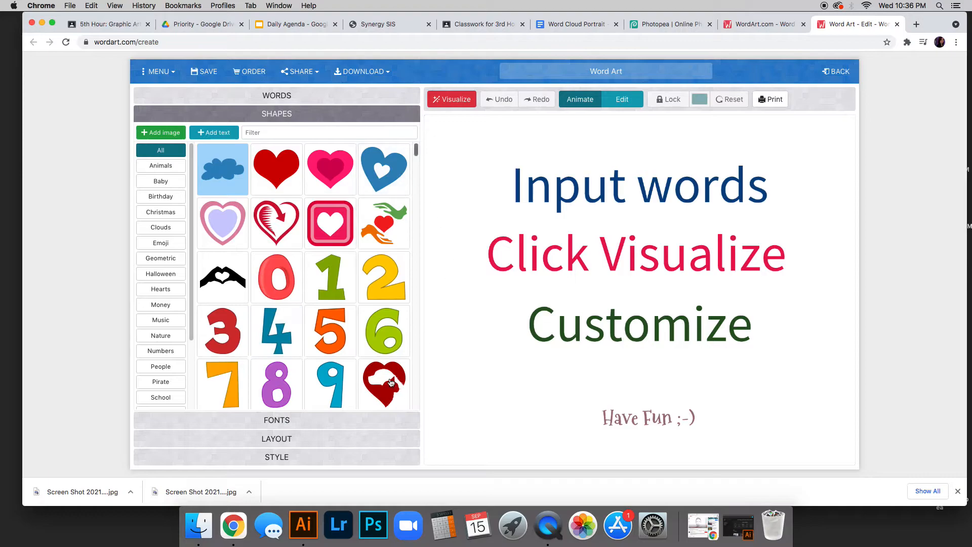
mouse_move(385, 314)
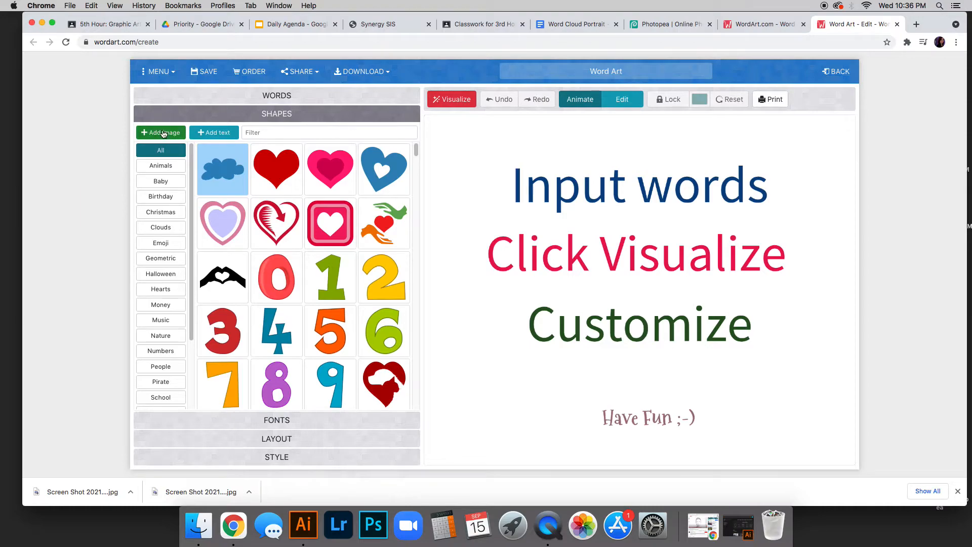
click(160, 132)
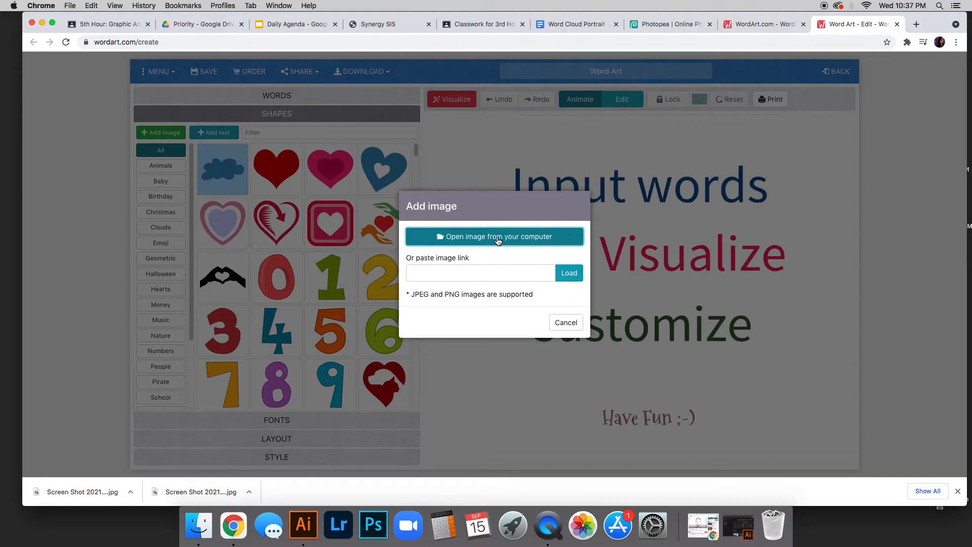
click(495, 236)
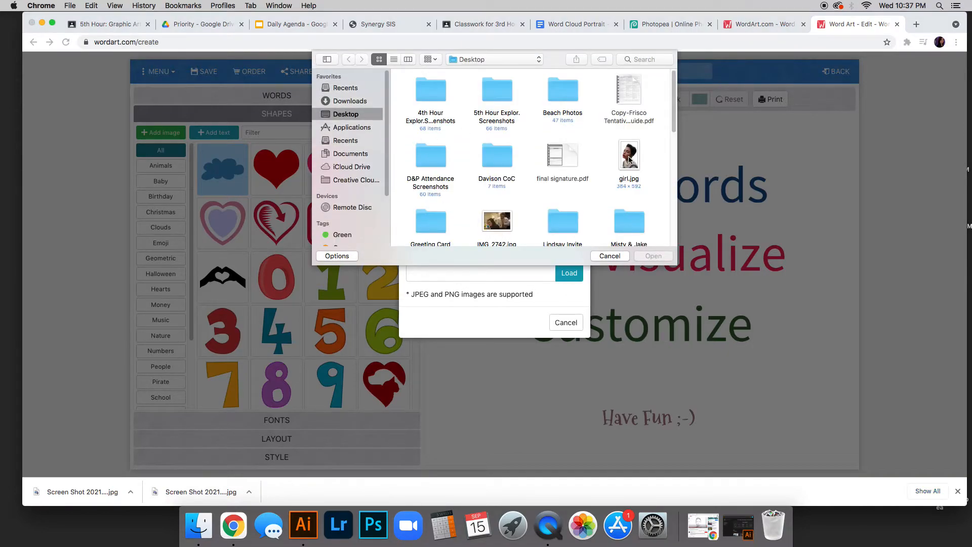
click(629, 155)
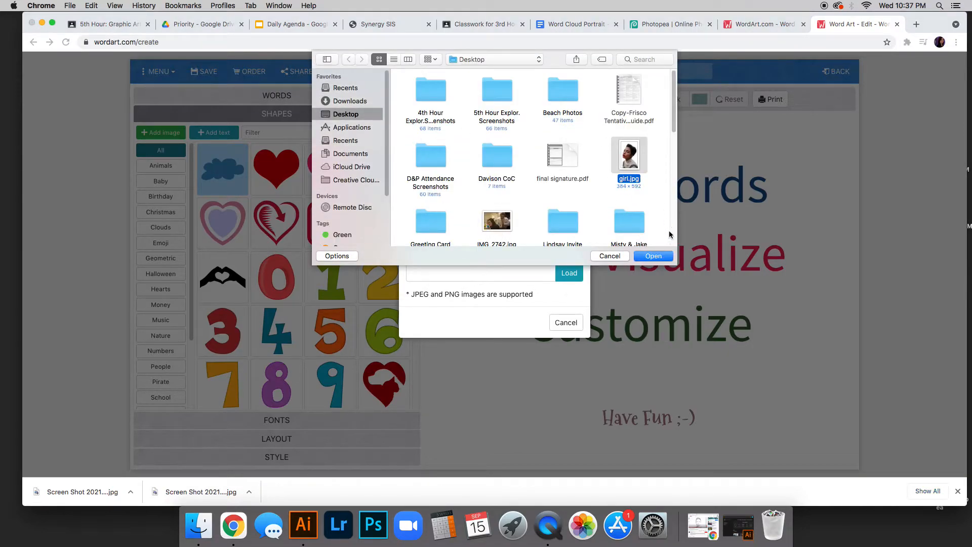
click(652, 255)
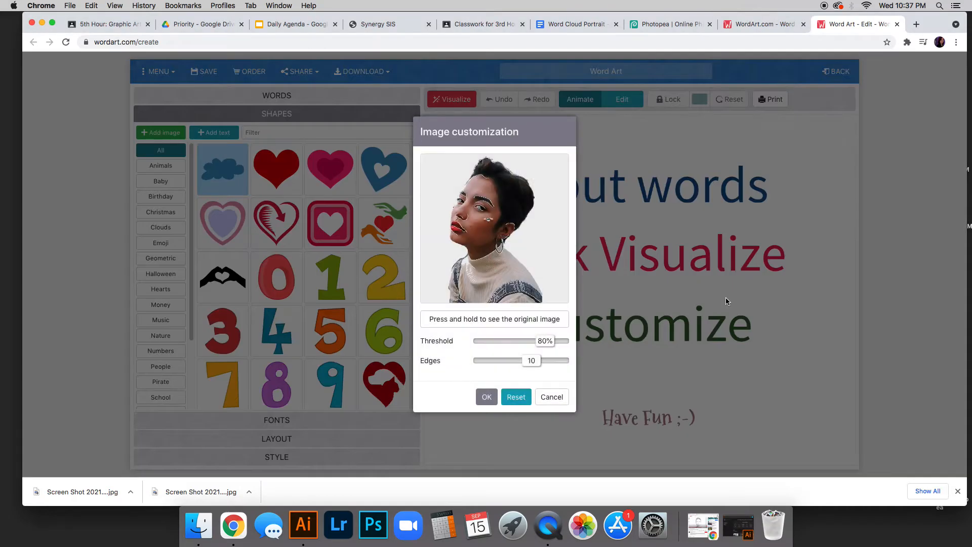
mouse_move(548, 344)
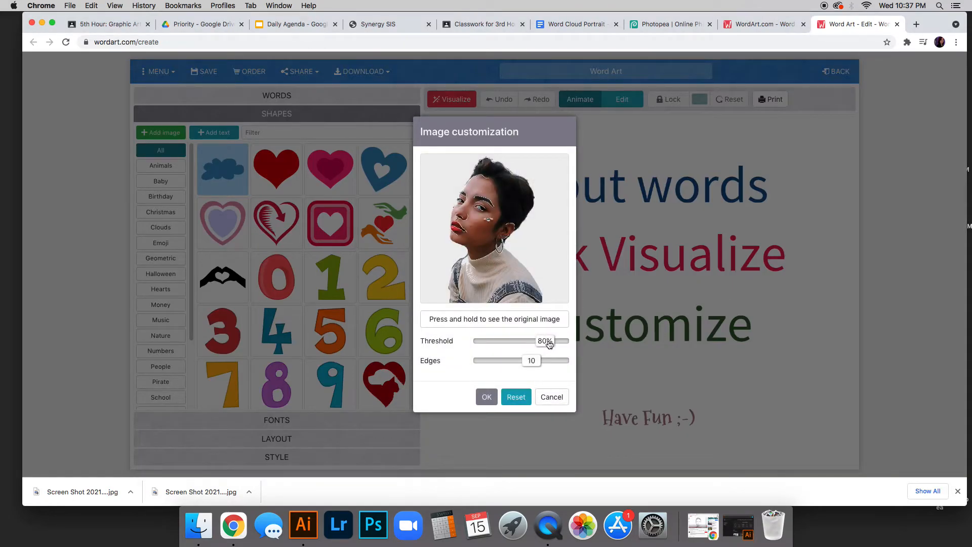
Keep threshold around 80%, set Edges to 13, and confirm the image customization.
drag(544, 341, 552, 341)
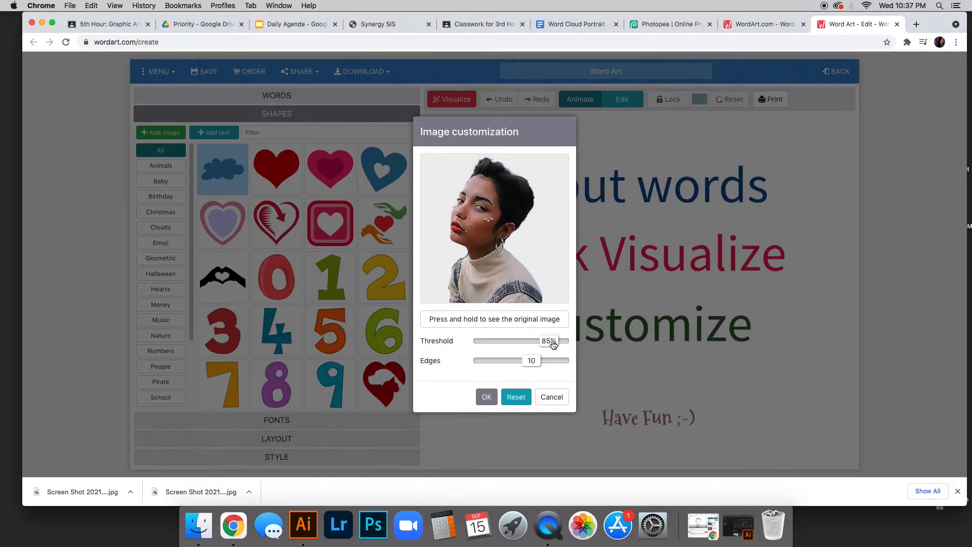
drag(548, 340, 552, 340)
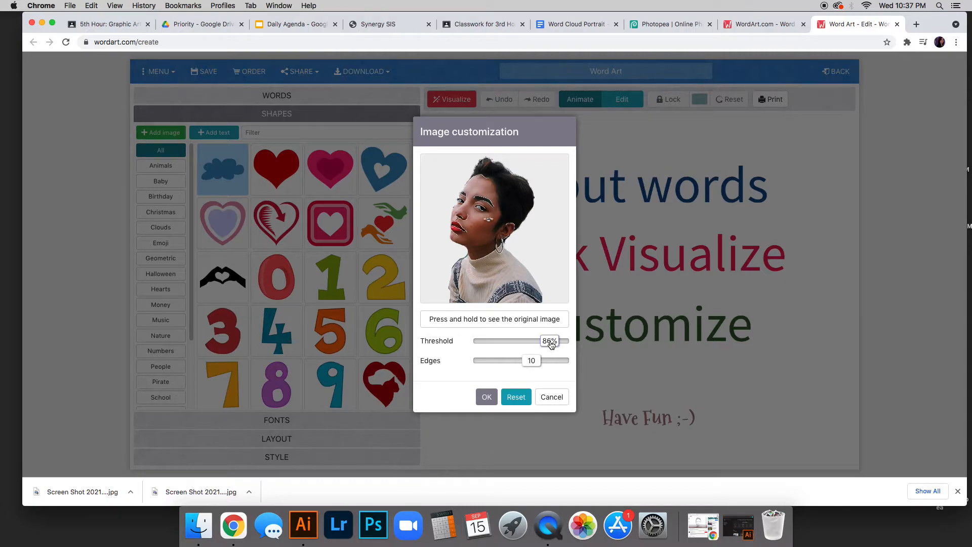
drag(549, 340, 545, 340)
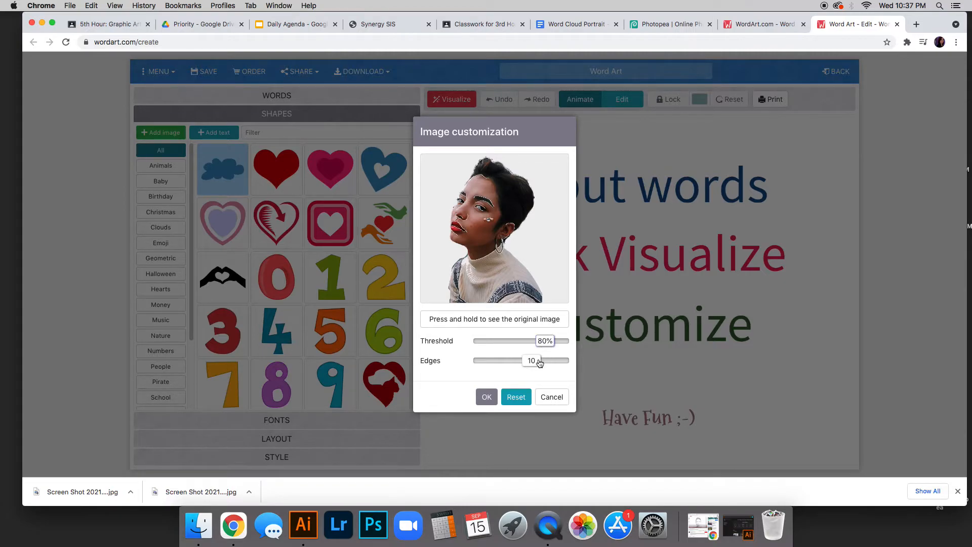
drag(535, 360, 547, 360)
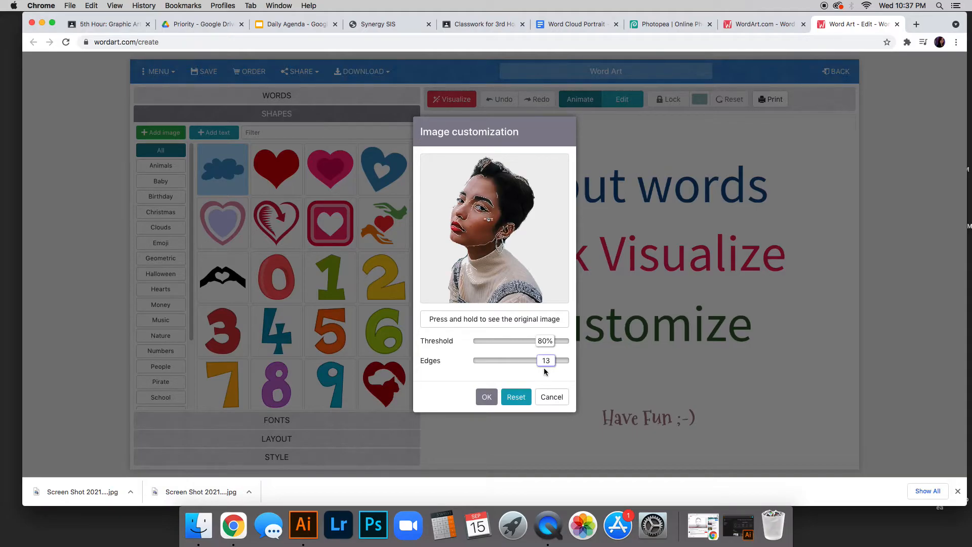
click(486, 397)
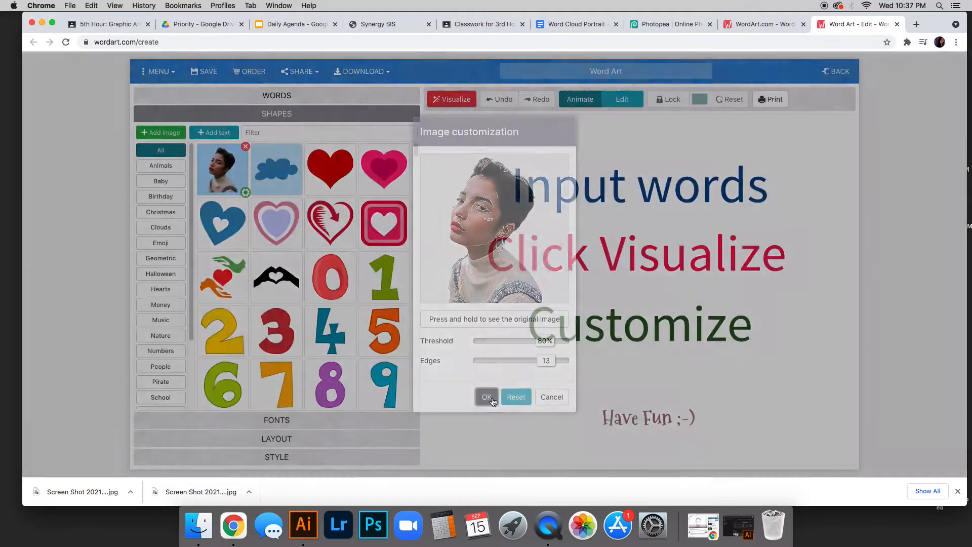
click(486, 397)
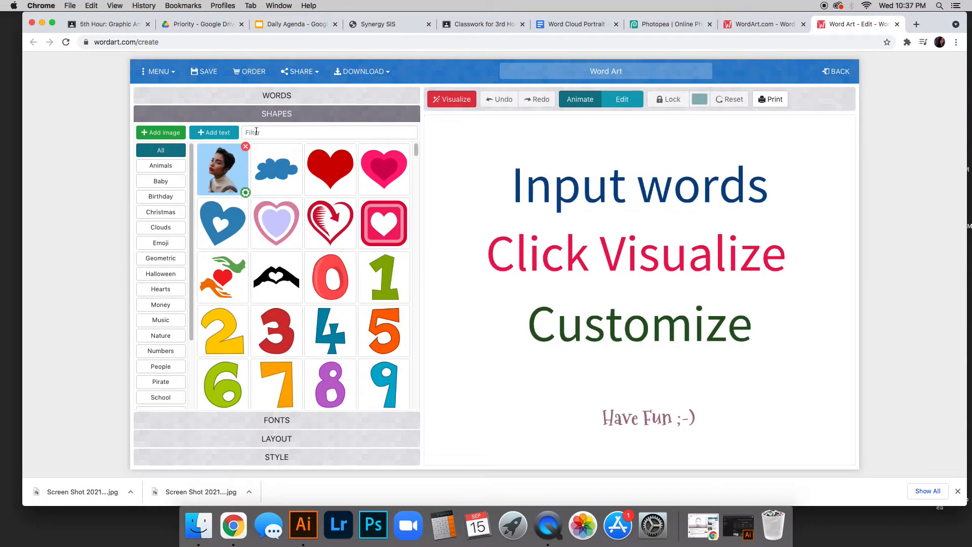
Switch the font to Mail Ray Stuff and visualize the cloud inside the girl portrait.
click(245, 192)
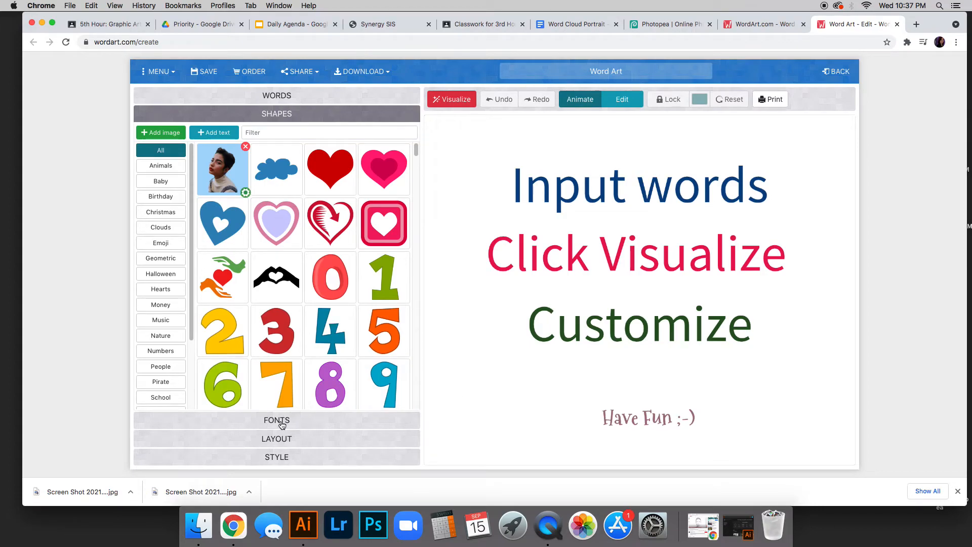
mouse_move(279, 425)
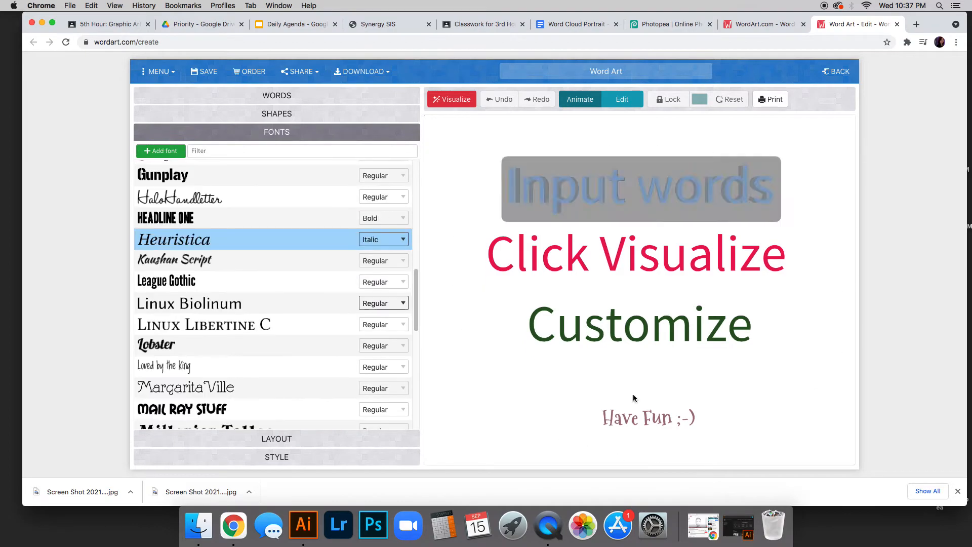
scroll(down, 3)
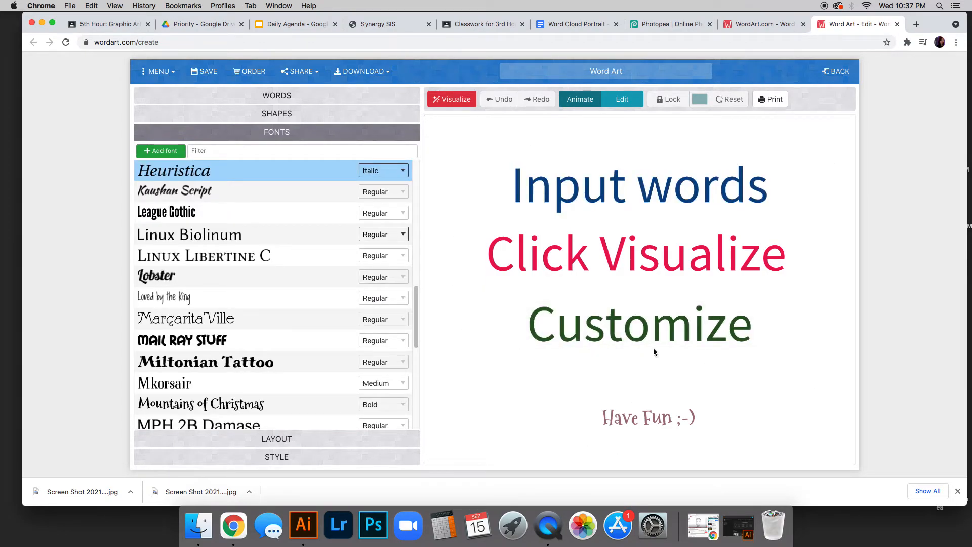
mouse_move(302, 318)
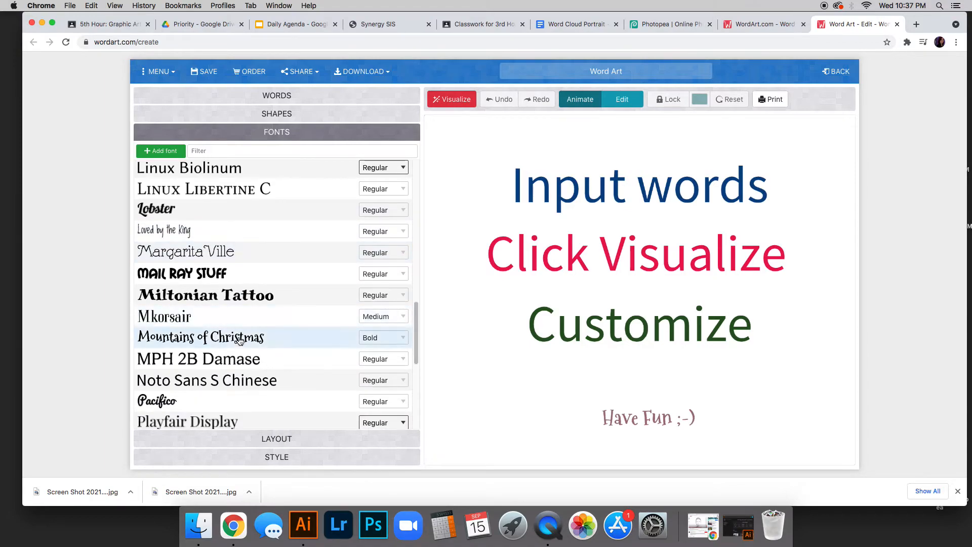
scroll(down, 3)
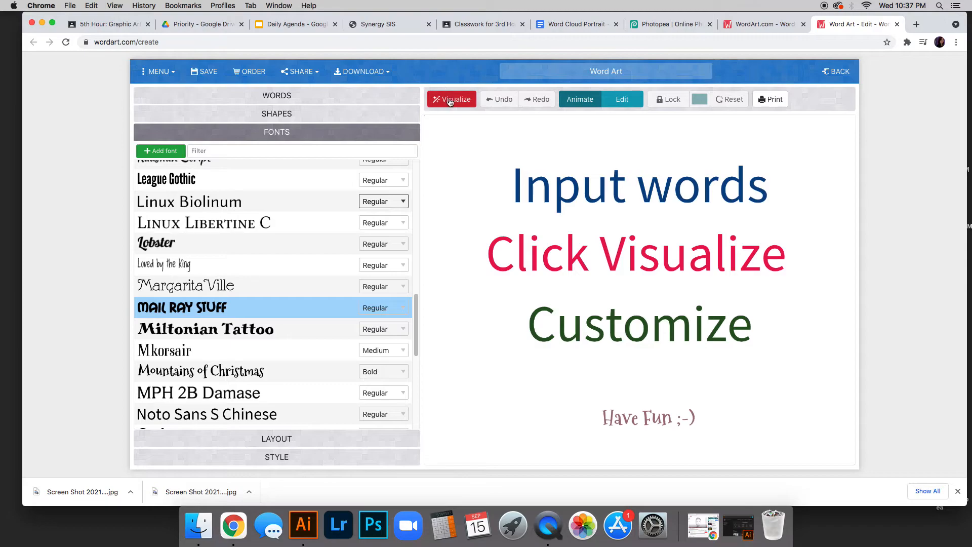
click(451, 100)
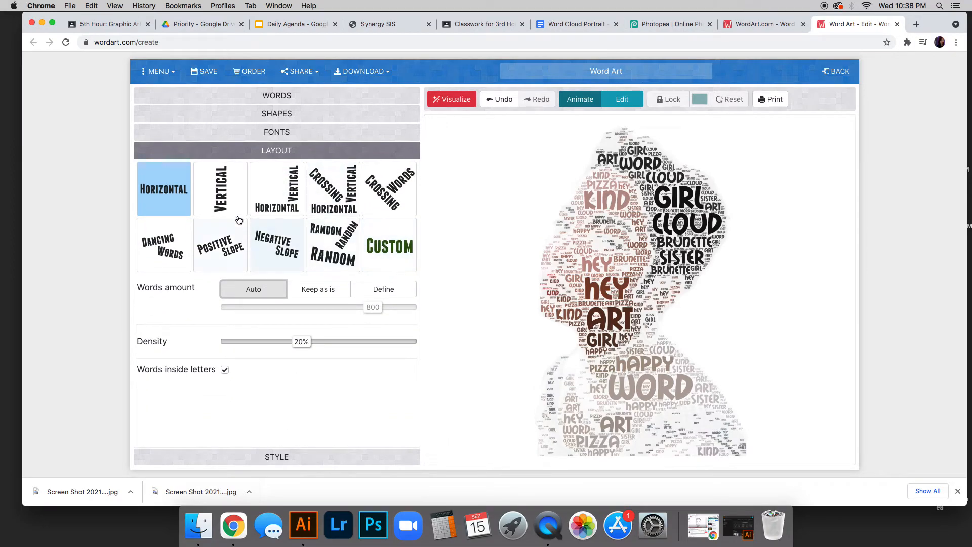
mouse_move(276, 188)
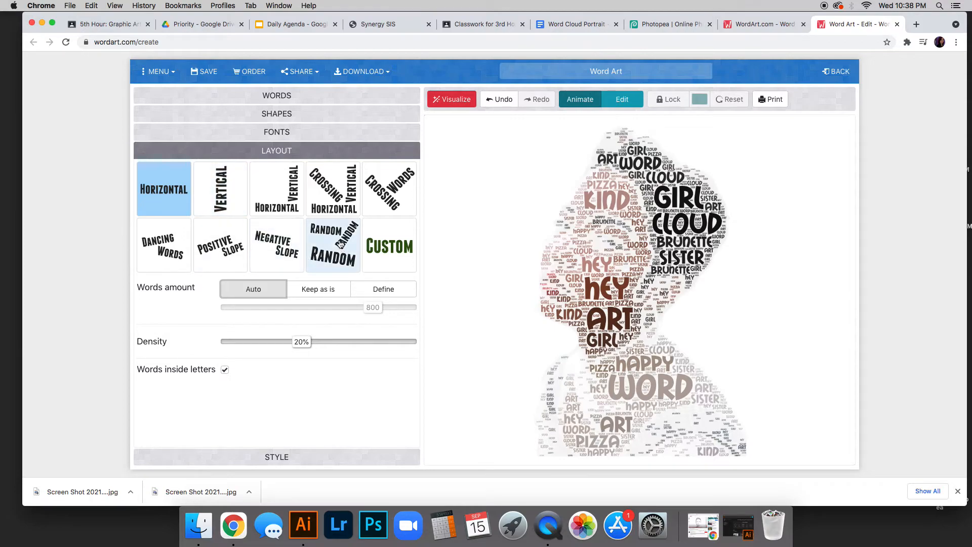
Apply the Random layout, set Density to 0%, check Words inside letters, and re-visualize.
click(332, 245)
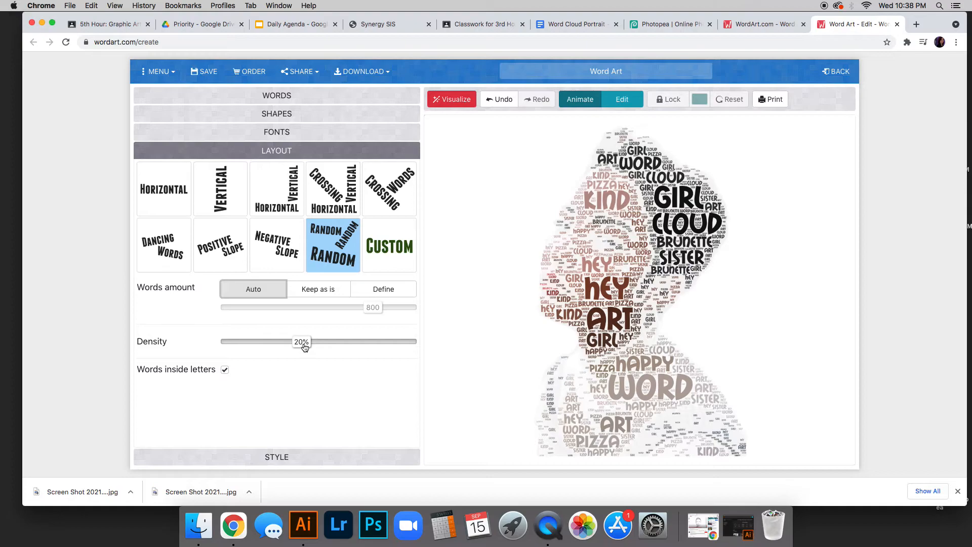
drag(304, 340, 271, 341)
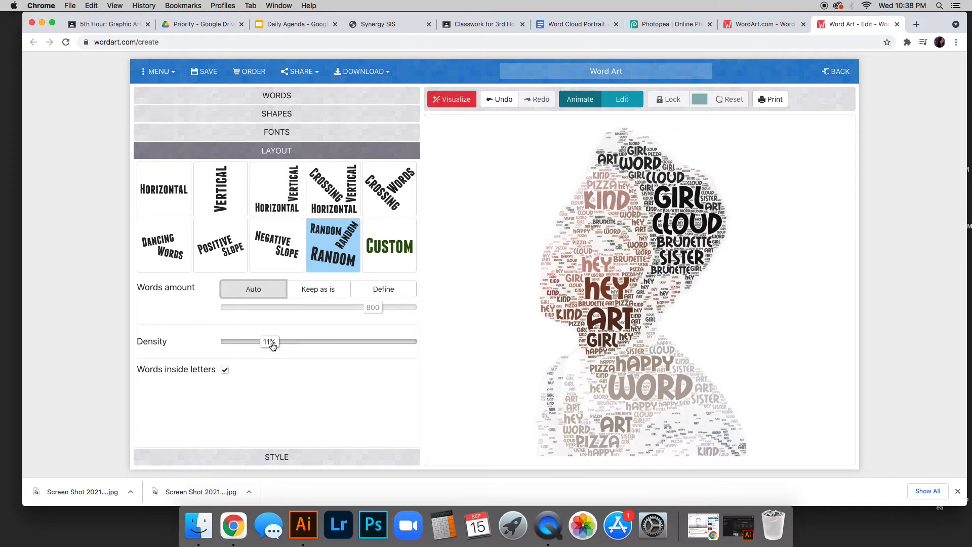
drag(270, 342, 224, 342)
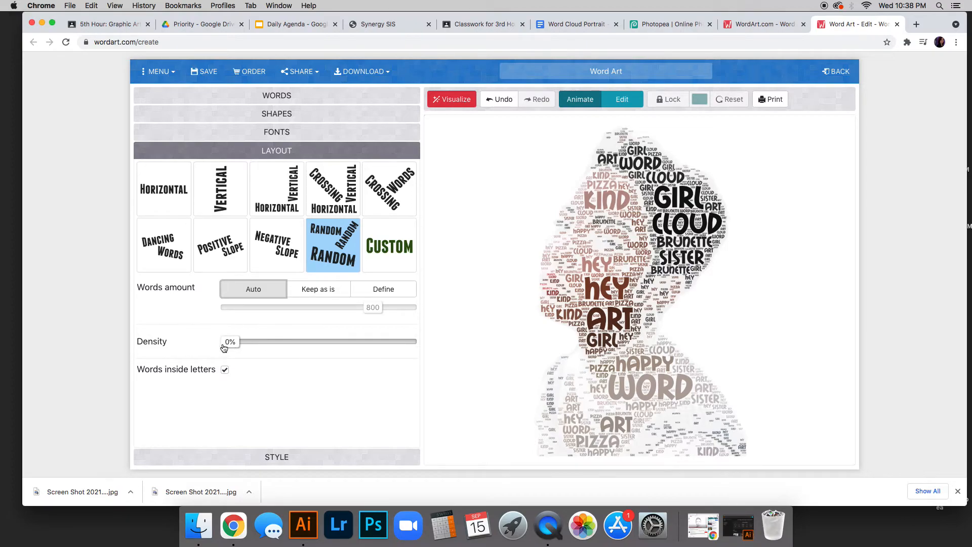
mouse_move(235, 364)
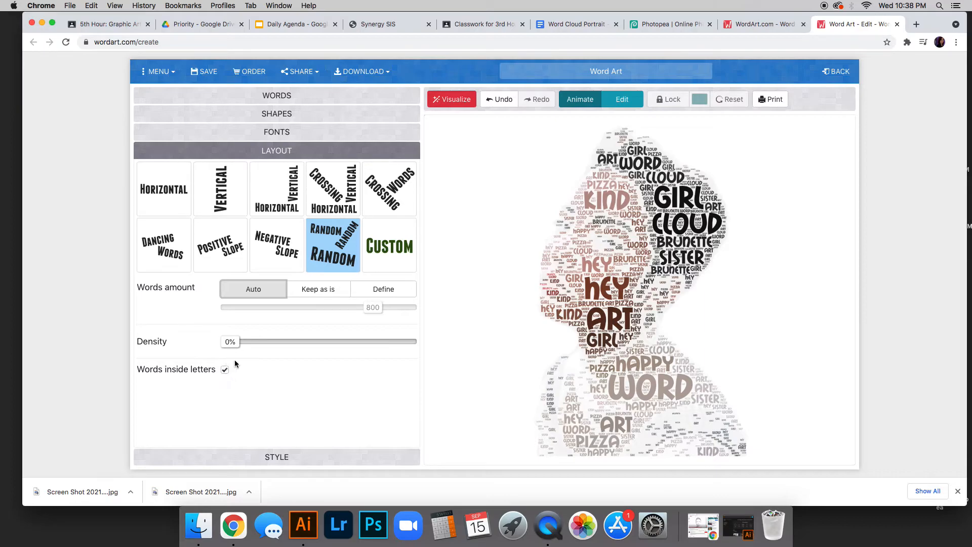
mouse_move(391, 359)
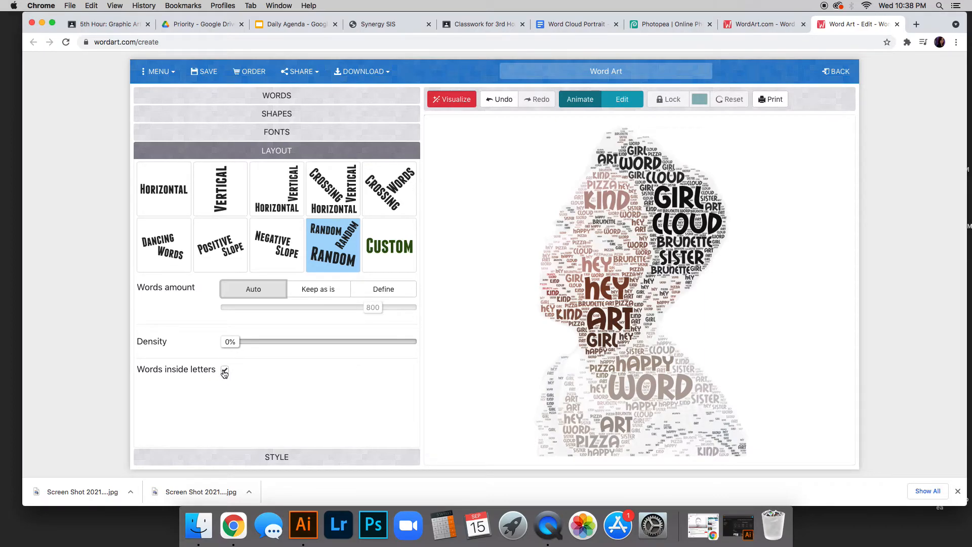
click(224, 369)
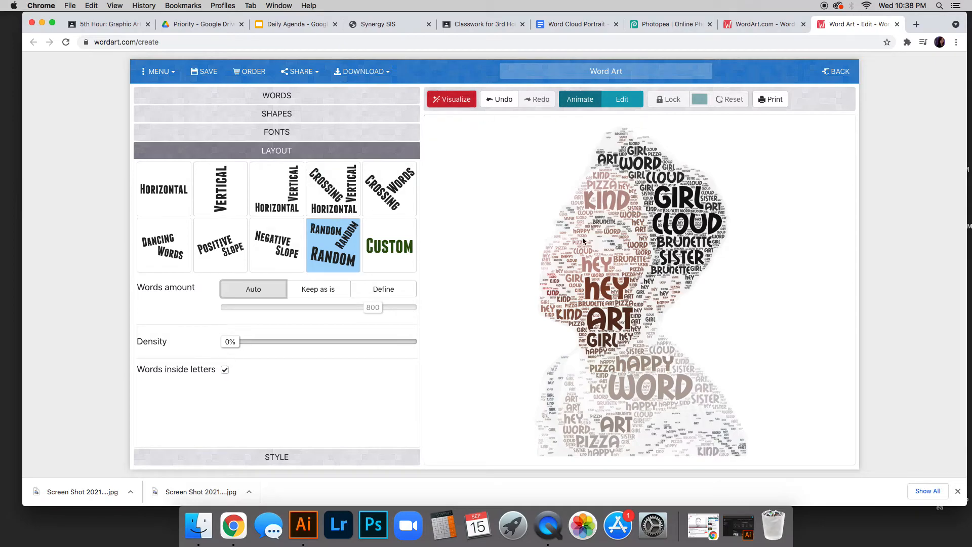
click(451, 99)
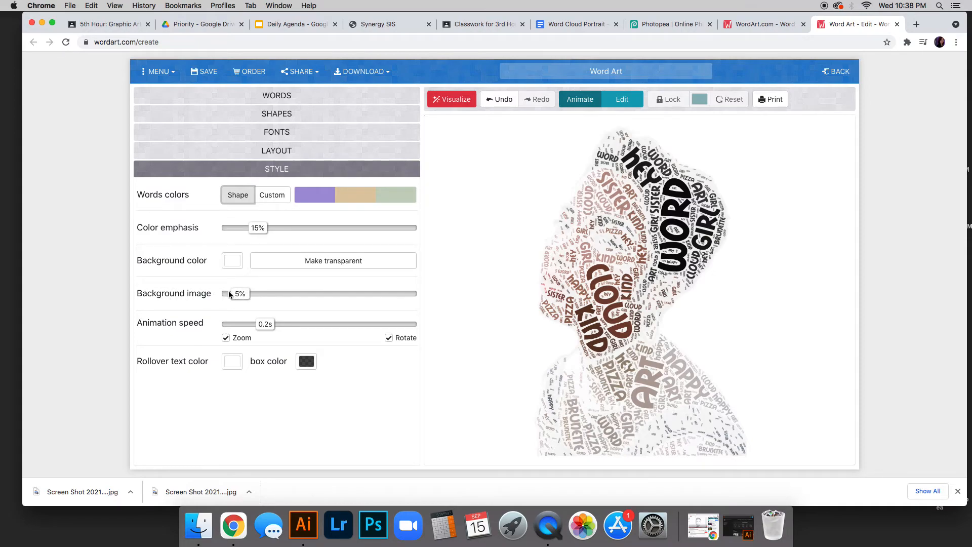
drag(232, 293, 277, 293)
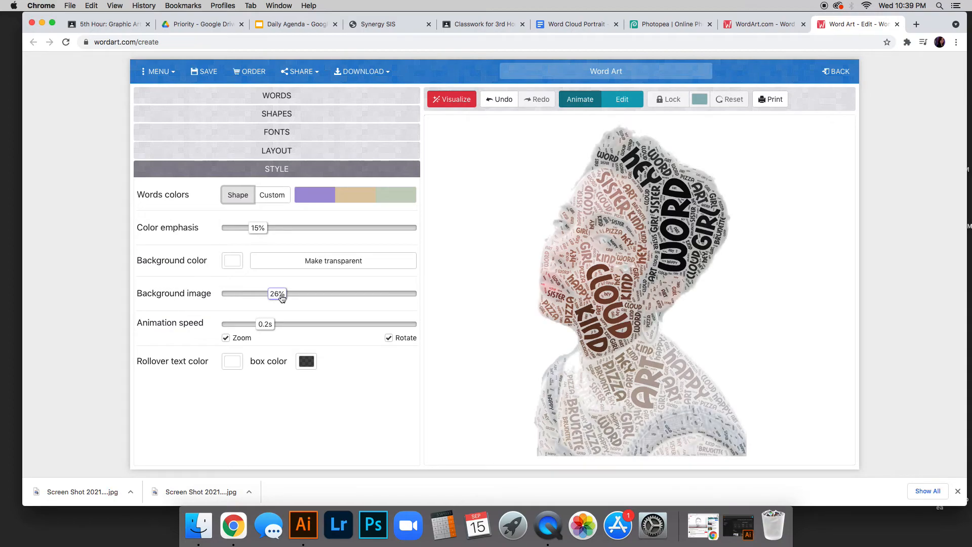
drag(276, 293, 239, 293)
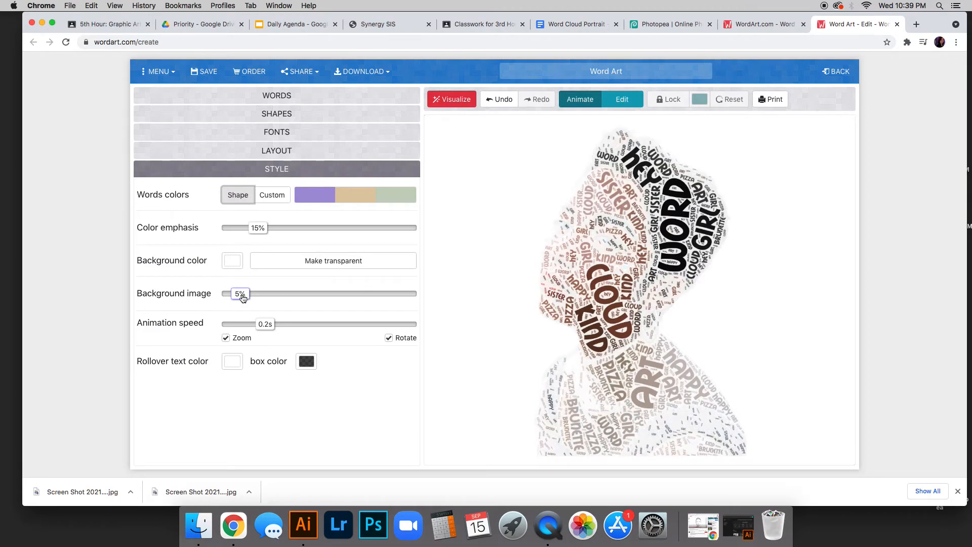
mouse_move(240, 292)
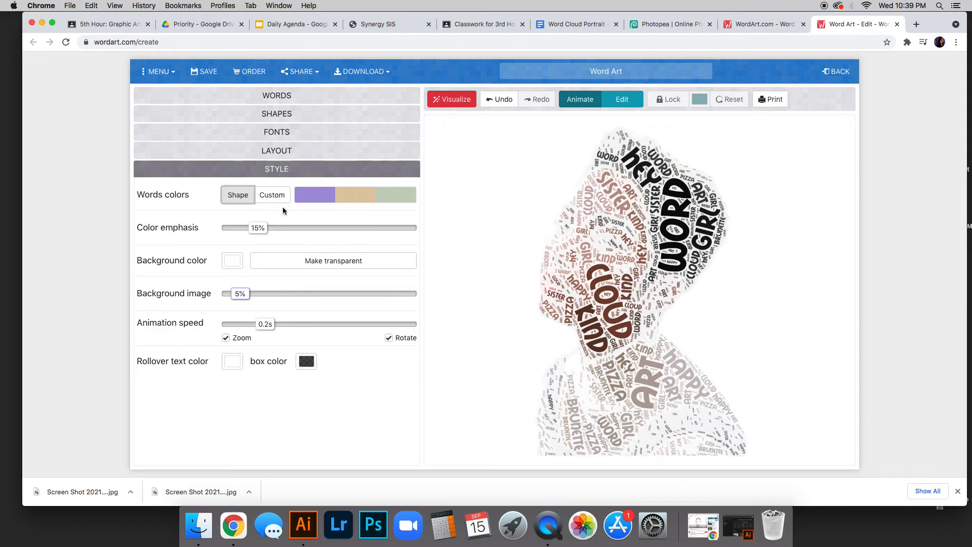
click(271, 194)
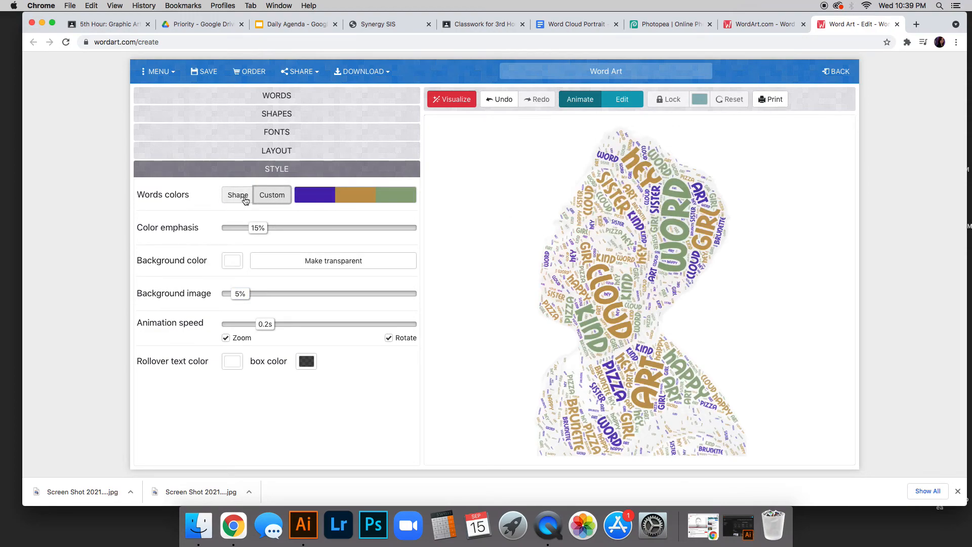
click(237, 194)
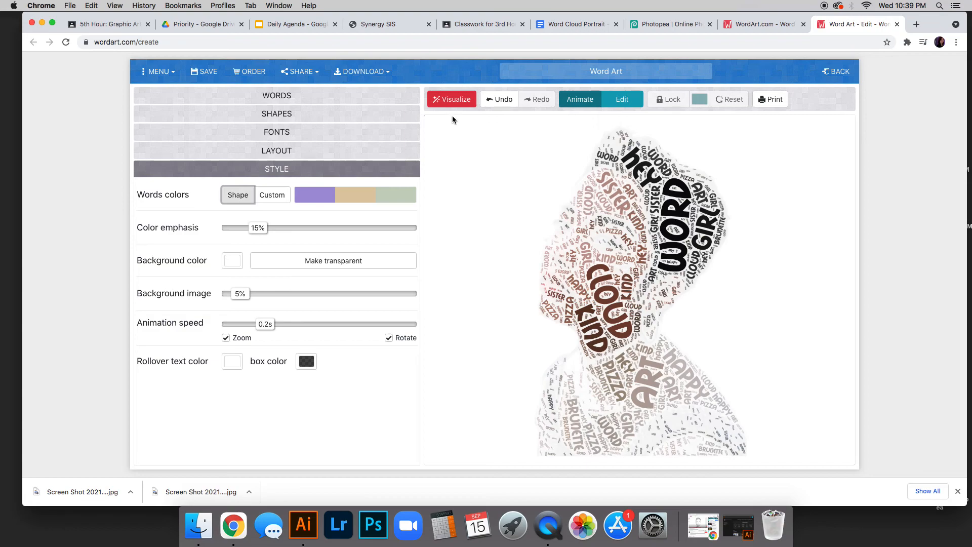
mouse_move(842, 464)
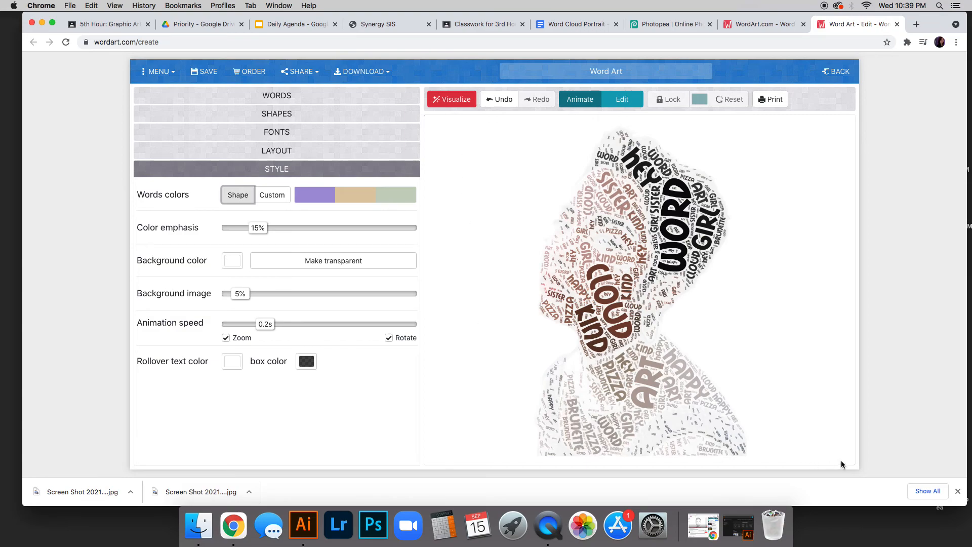
mouse_move(824, 188)
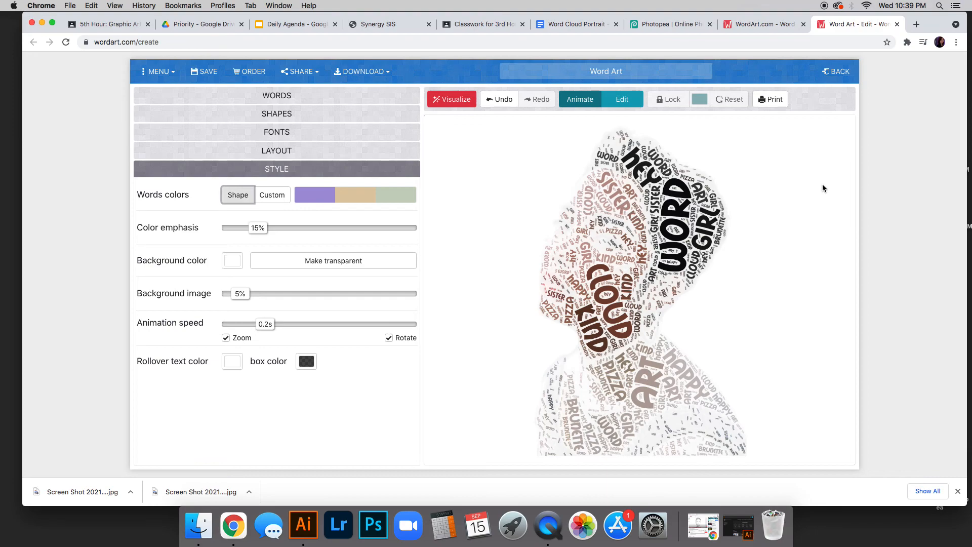
mouse_move(820, 187)
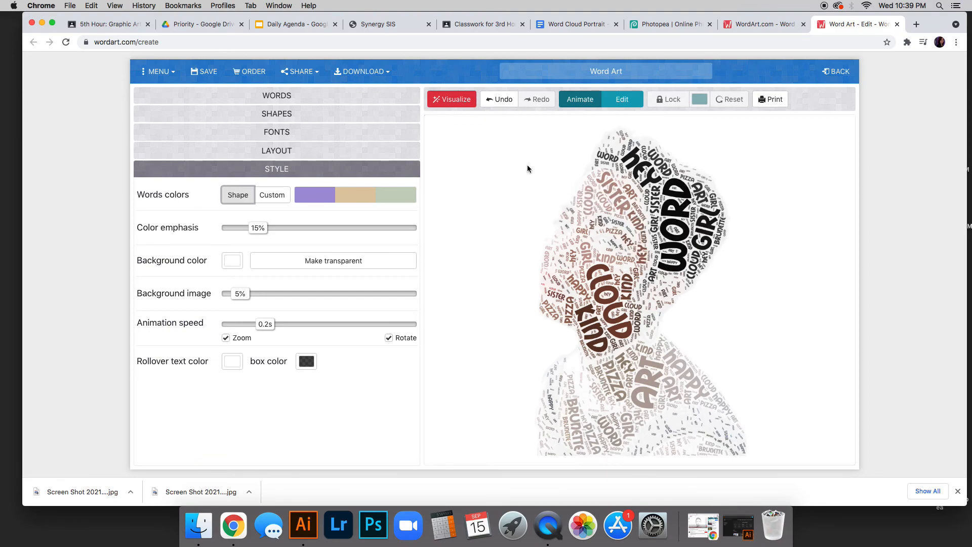
mouse_move(526, 163)
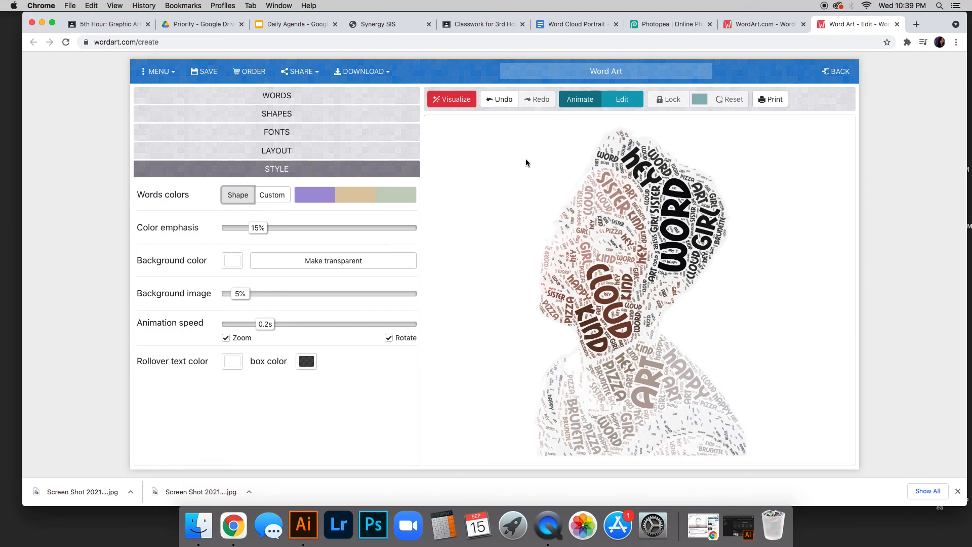
mouse_move(569, 130)
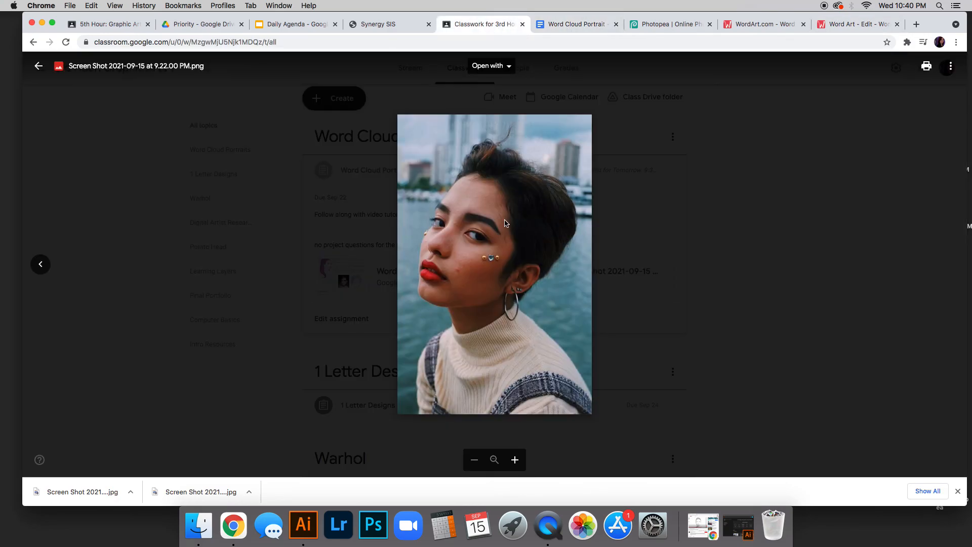
Close the portrait photo preview on the Word Cloud Portrait PRACTICE assignment.
click(38, 66)
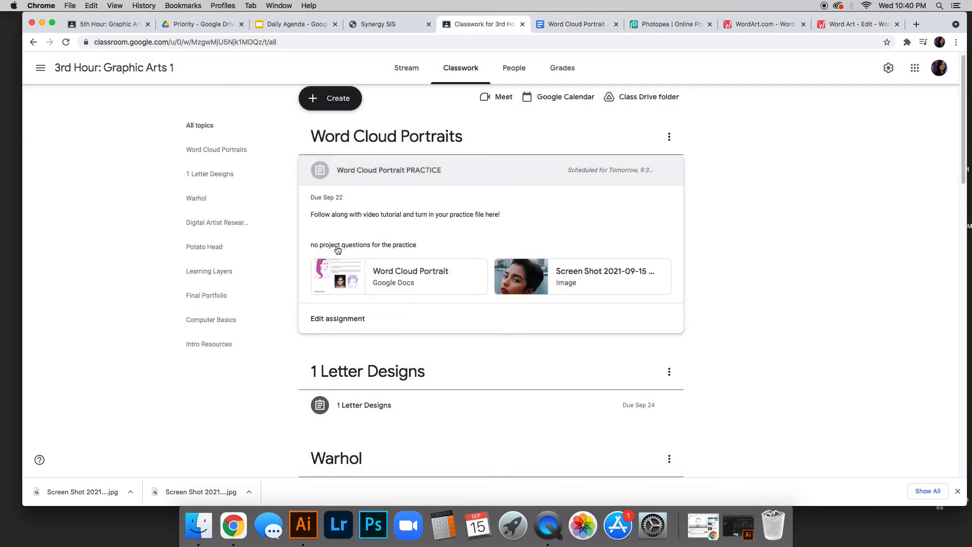